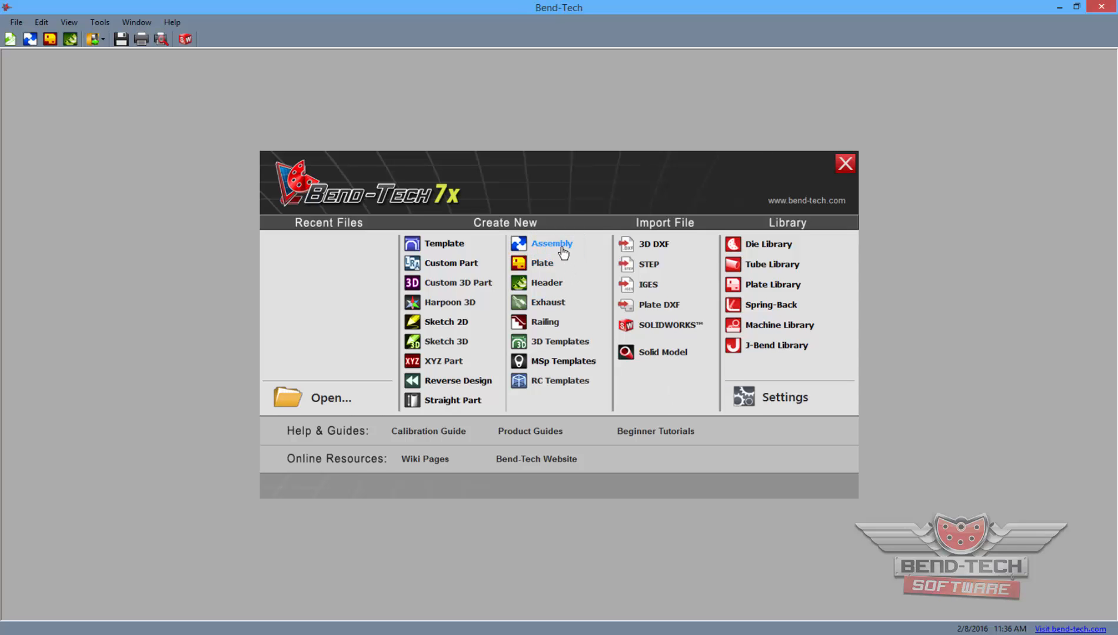
Start a new, empty assembly from the Create New options.
{"action": "left_click", "coordinate": [550, 243]}
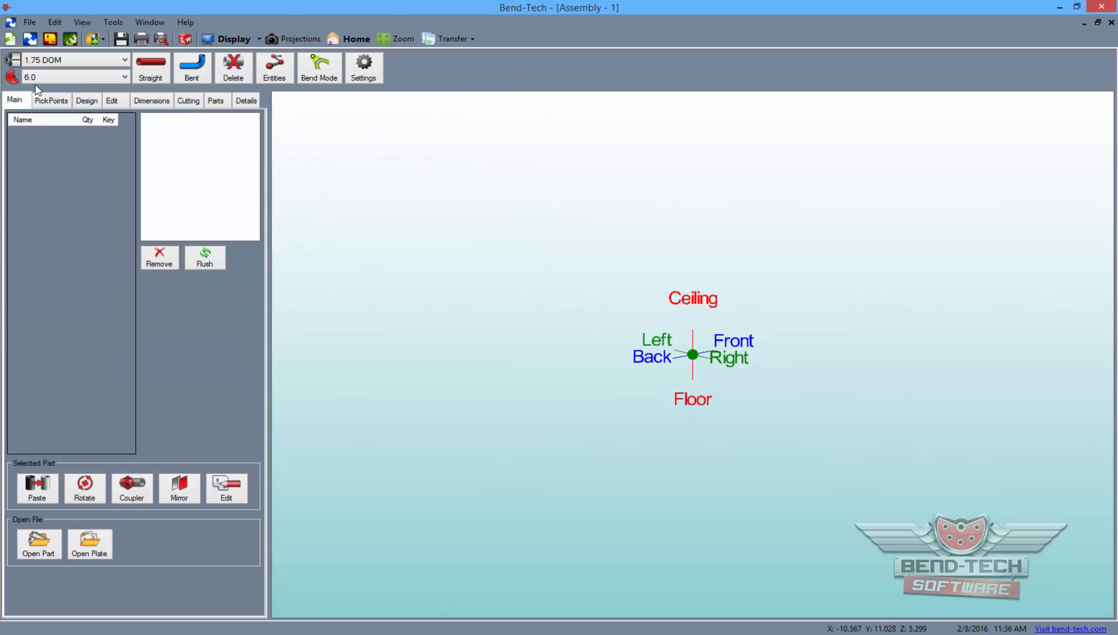
Place pick points 18 left and right at heights 0 and 16, plus a centred point at height 16.
{"action": "left_click", "coordinate": [51, 100]}
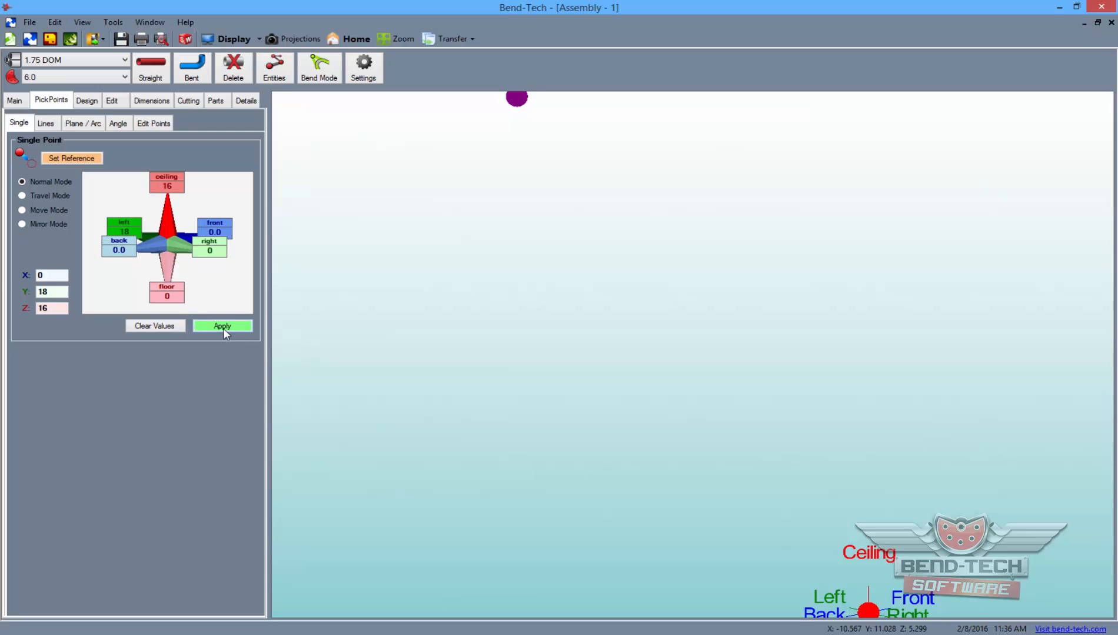
{"action": "left_click", "coordinate": [221, 326]}
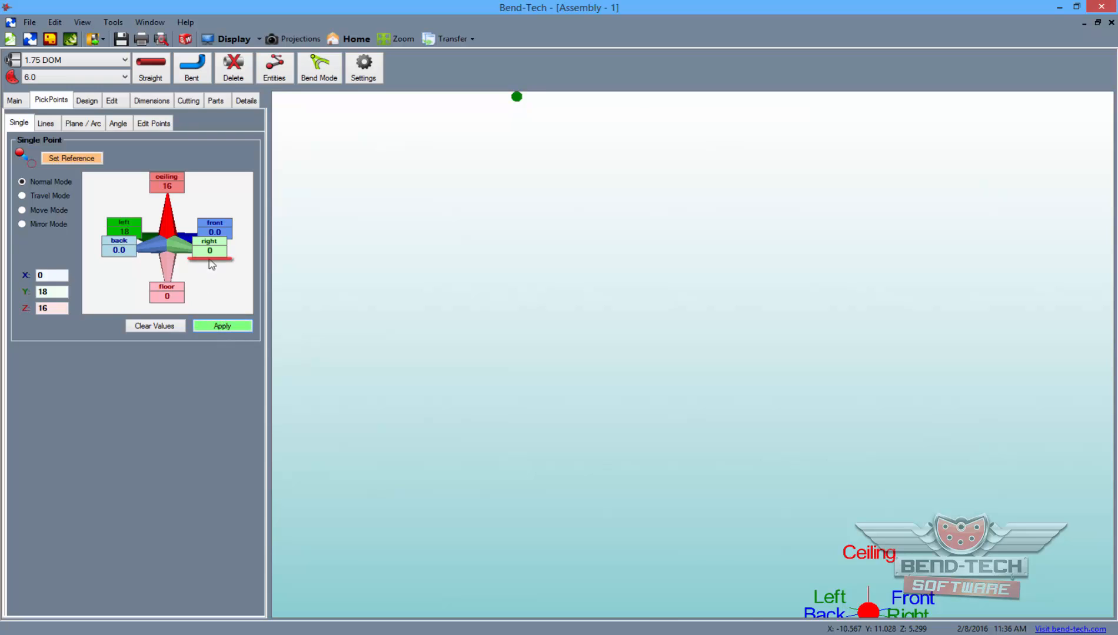
{"action": "left_click", "coordinate": [221, 325]}
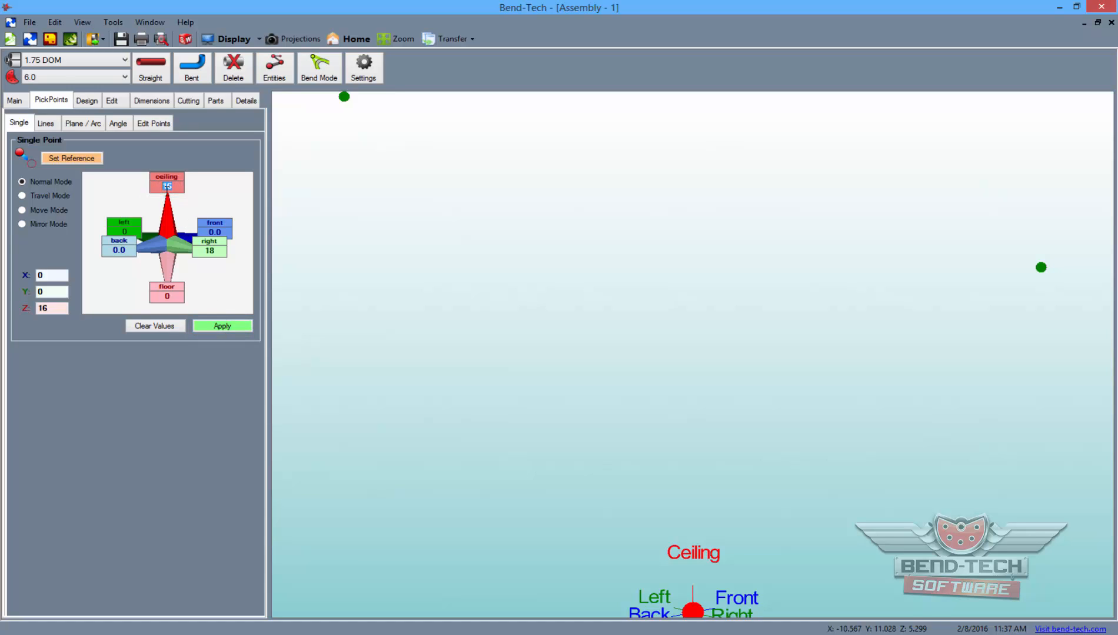
{"action": "left_click", "coordinate": [154, 326]}
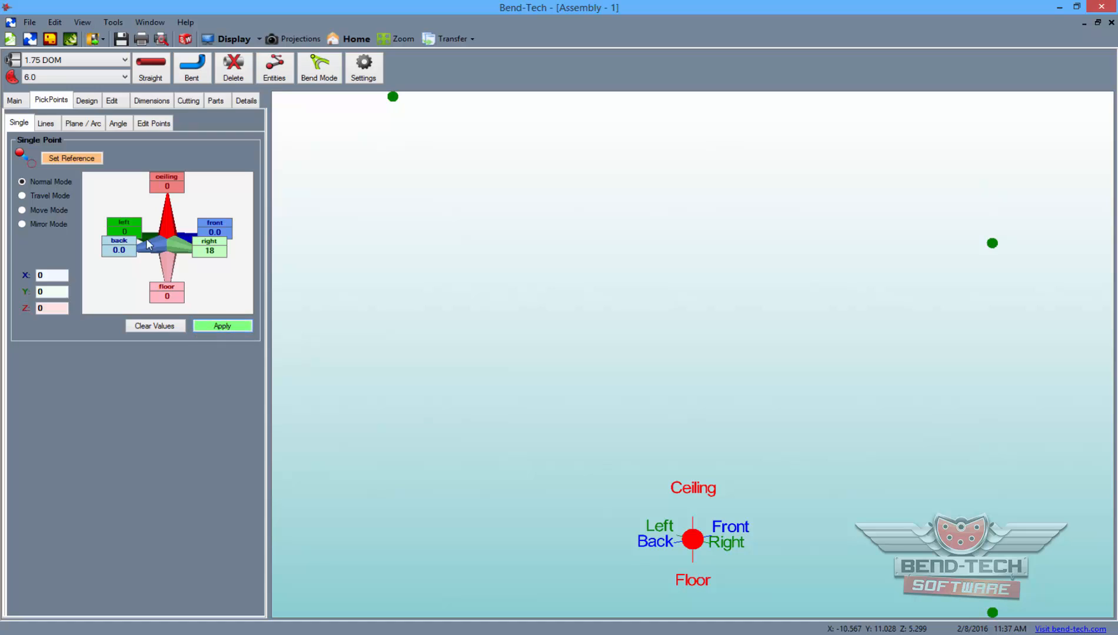
{"action": "left_click", "coordinate": [221, 326]}
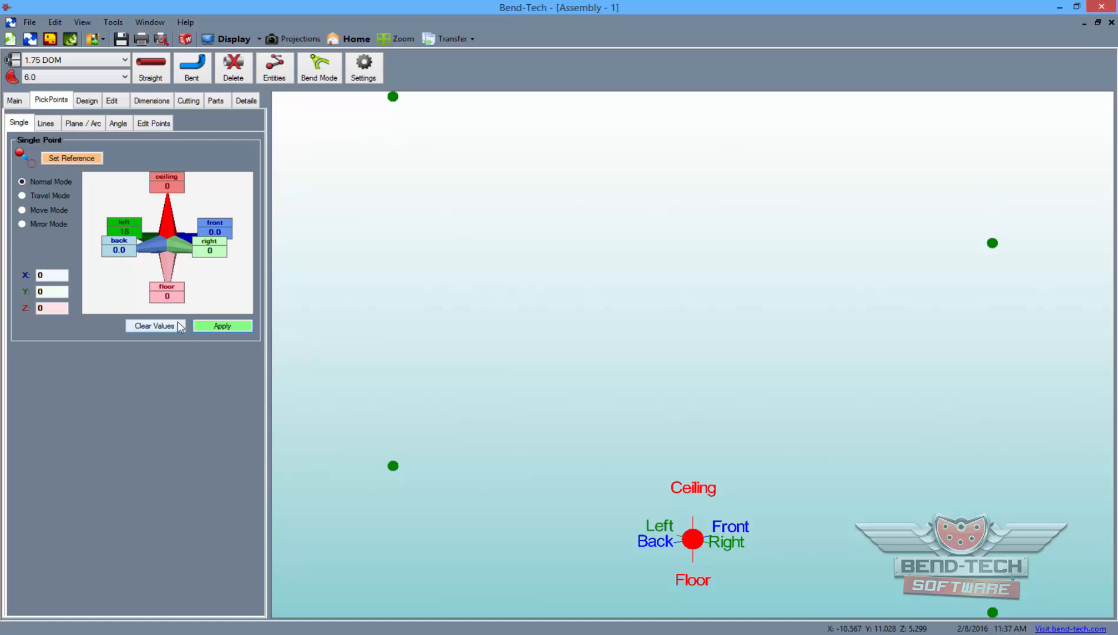
{"action": "left_click", "coordinate": [154, 326]}
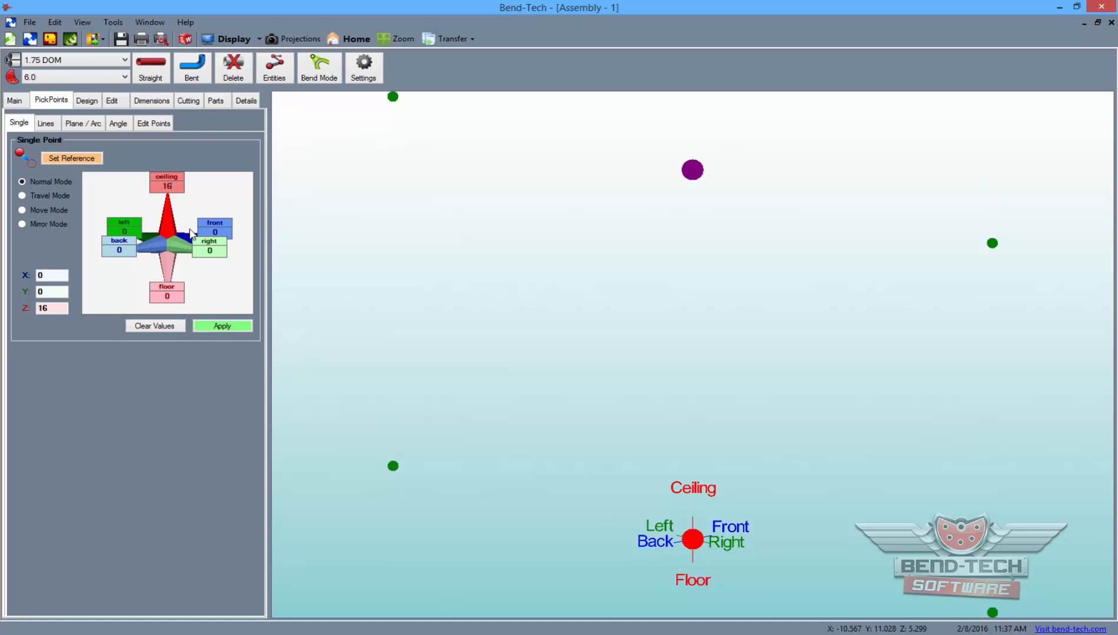
{"action": "left_click", "coordinate": [221, 326]}
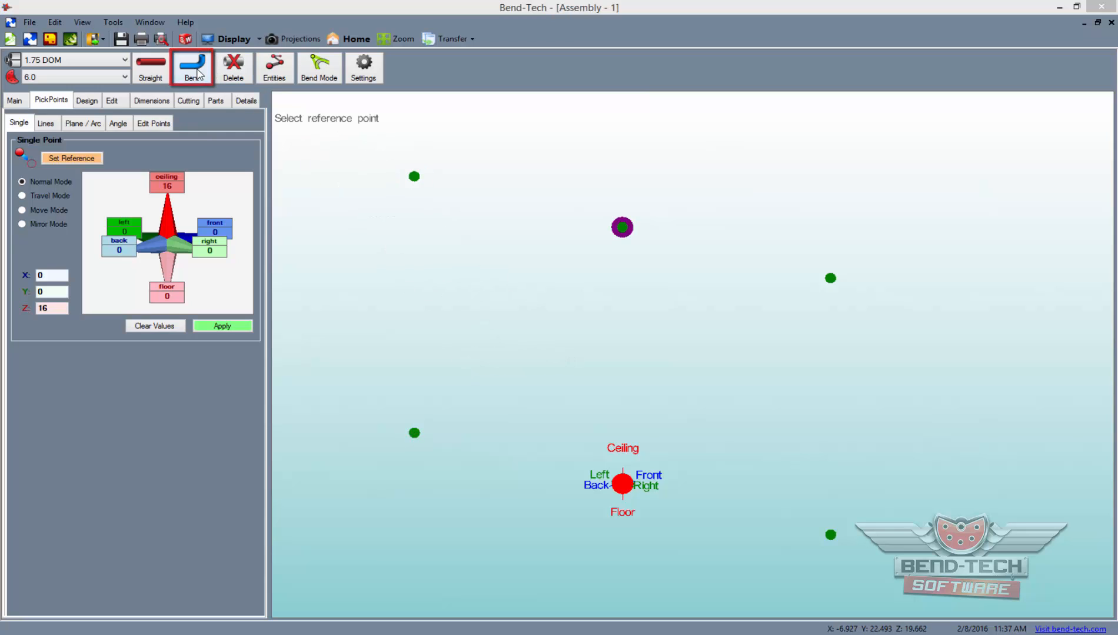
Create a two-bend tube named Part 1 arching through the corner pick points.
{"action": "left_click", "coordinate": [191, 68]}
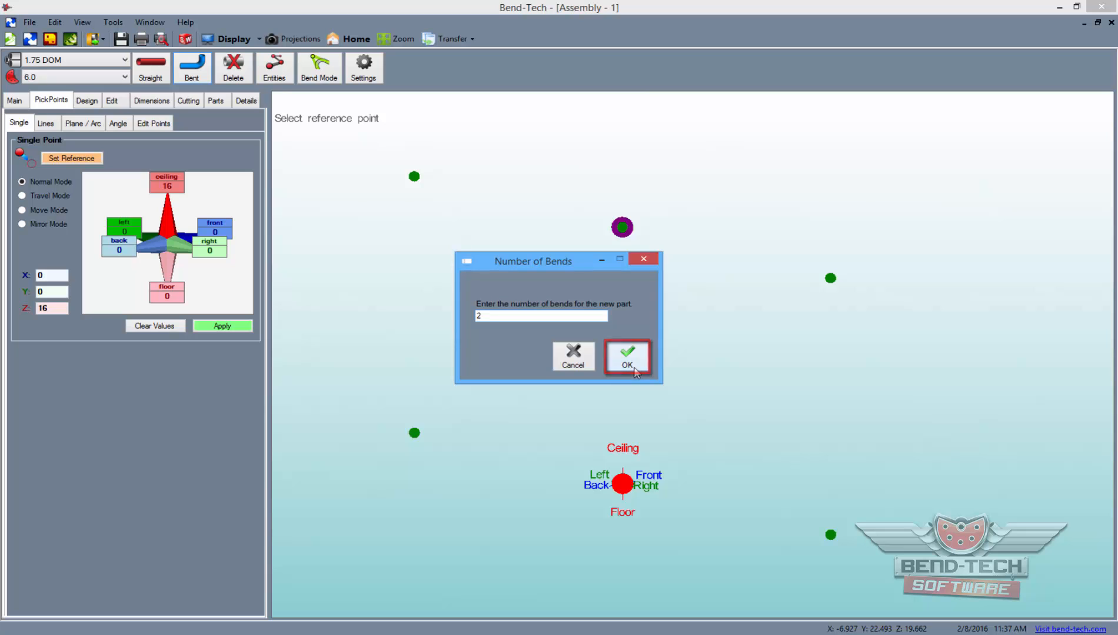
{"action": "left_click", "coordinate": [626, 356]}
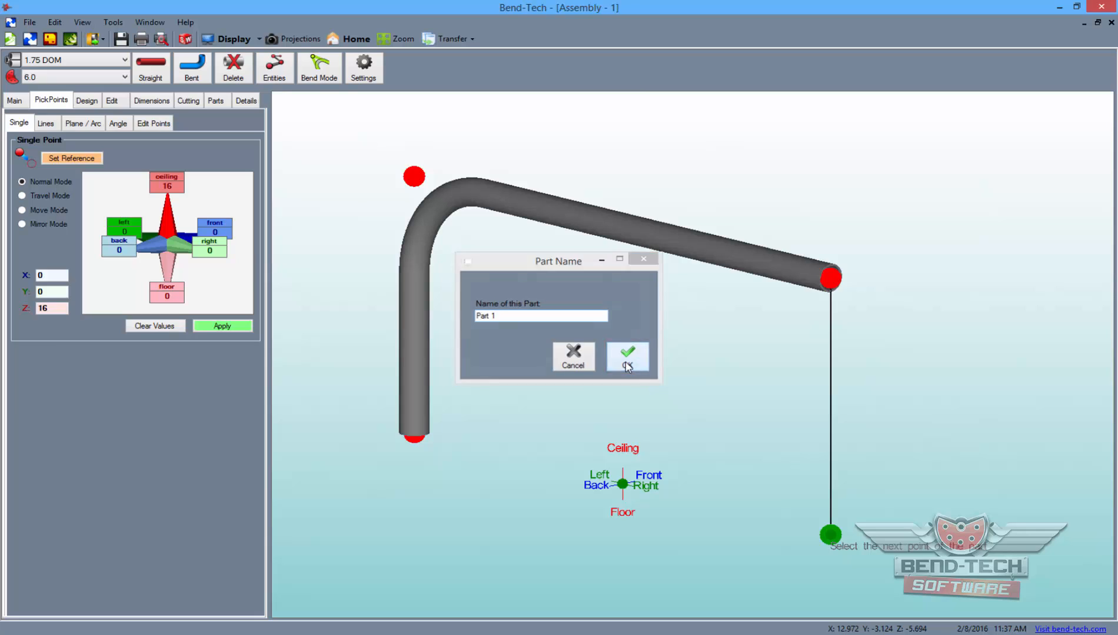
{"action": "left_click", "coordinate": [627, 357]}
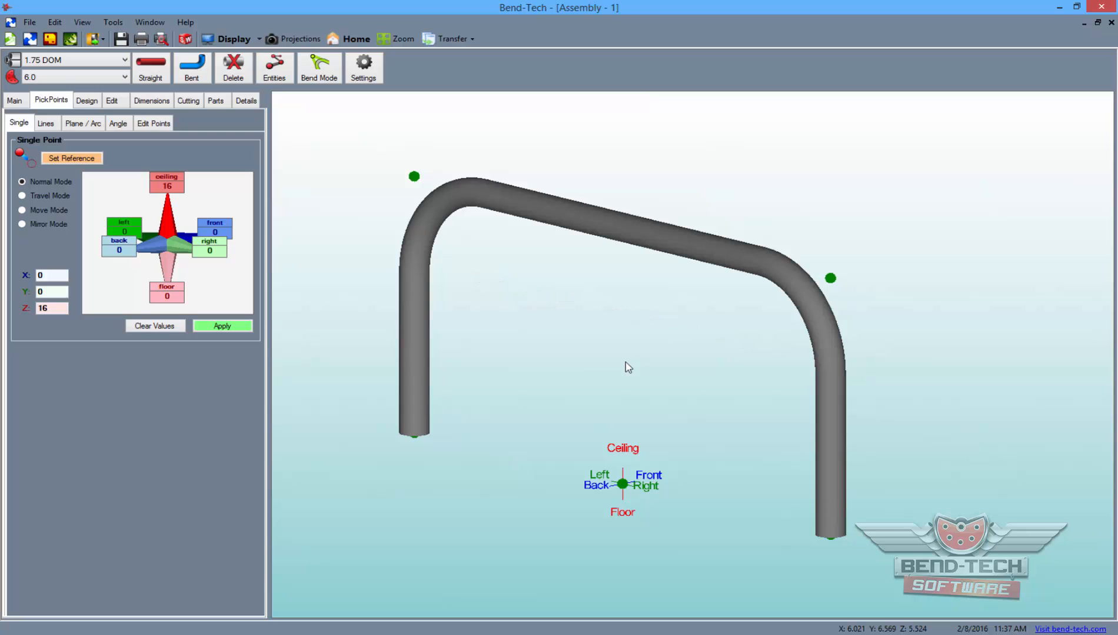
Add a 36 dimension between the top corner points and a 24 dimension across the tube top.
{"action": "left_click", "coordinate": [151, 100]}
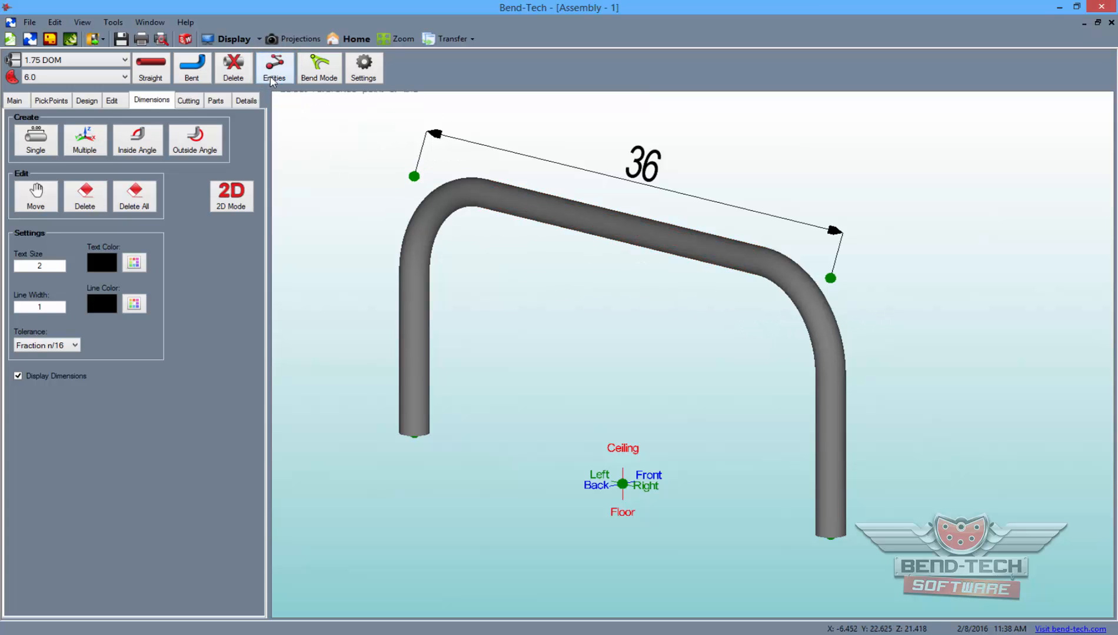
{"action": "left_click", "coordinate": [274, 68]}
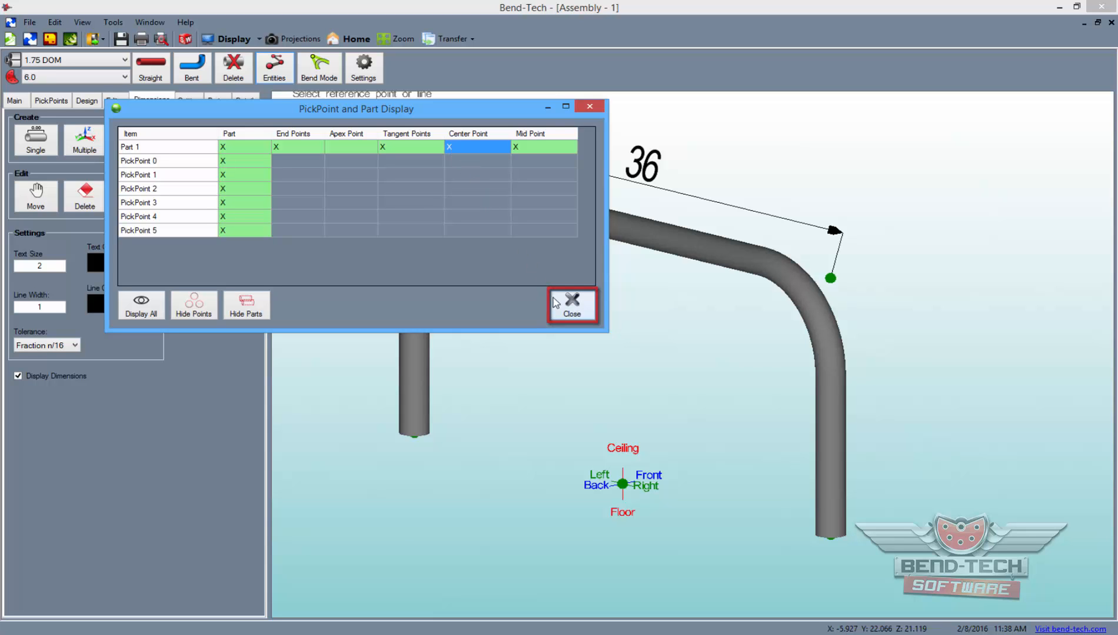
{"action": "left_click", "coordinate": [571, 305]}
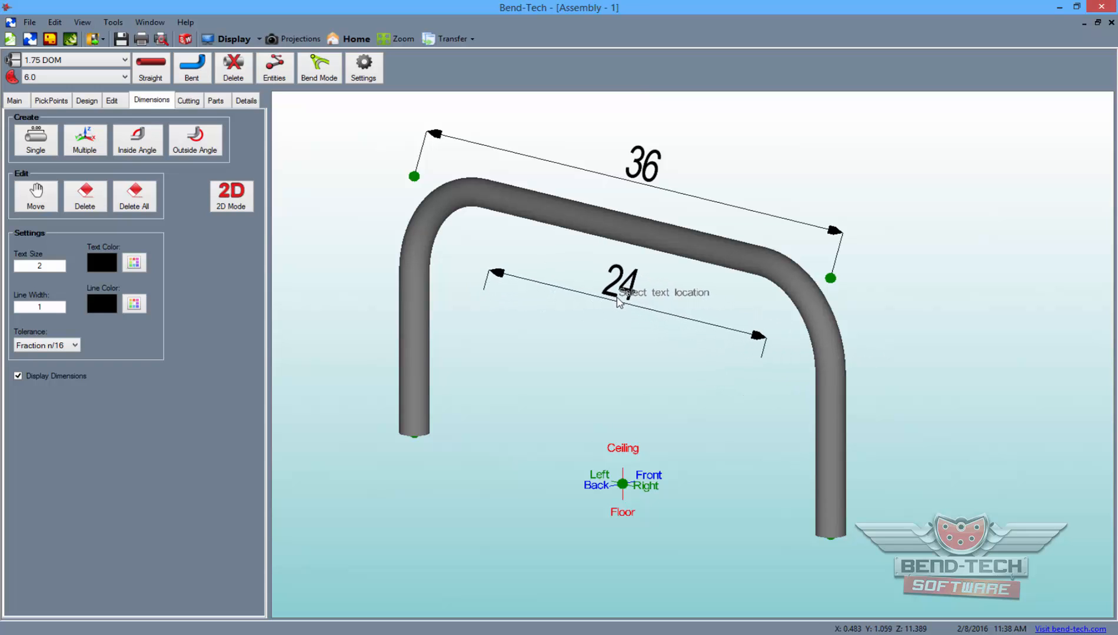
{"action": "left_click", "coordinate": [620, 300]}
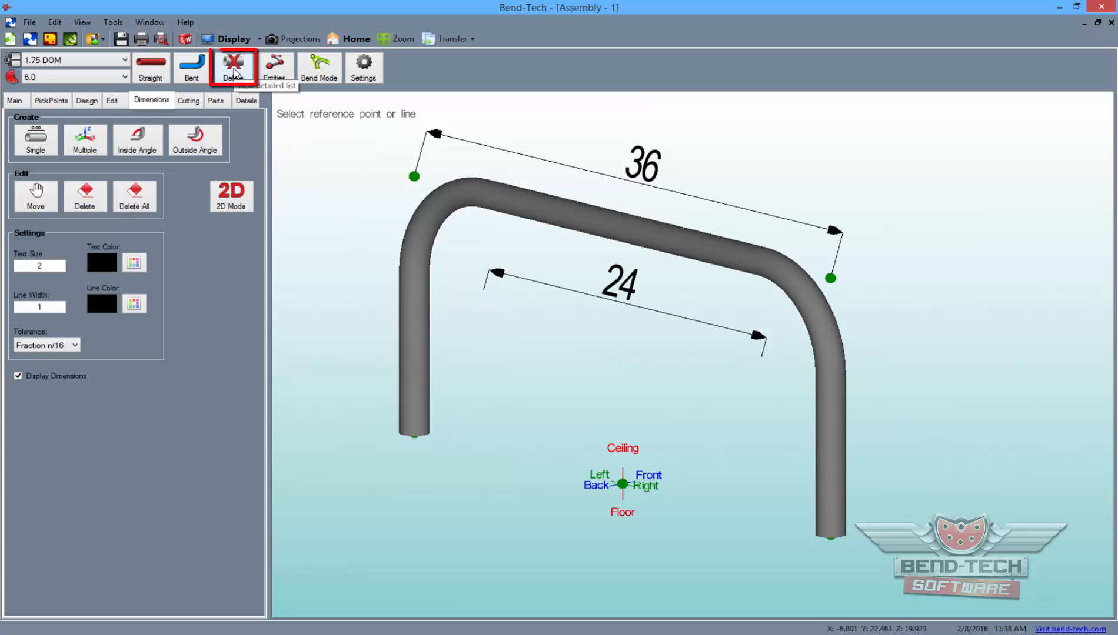
Delete the arched tube, keeping the pick points and the 36 and 24 dimensions.
{"action": "left_click", "coordinate": [233, 65]}
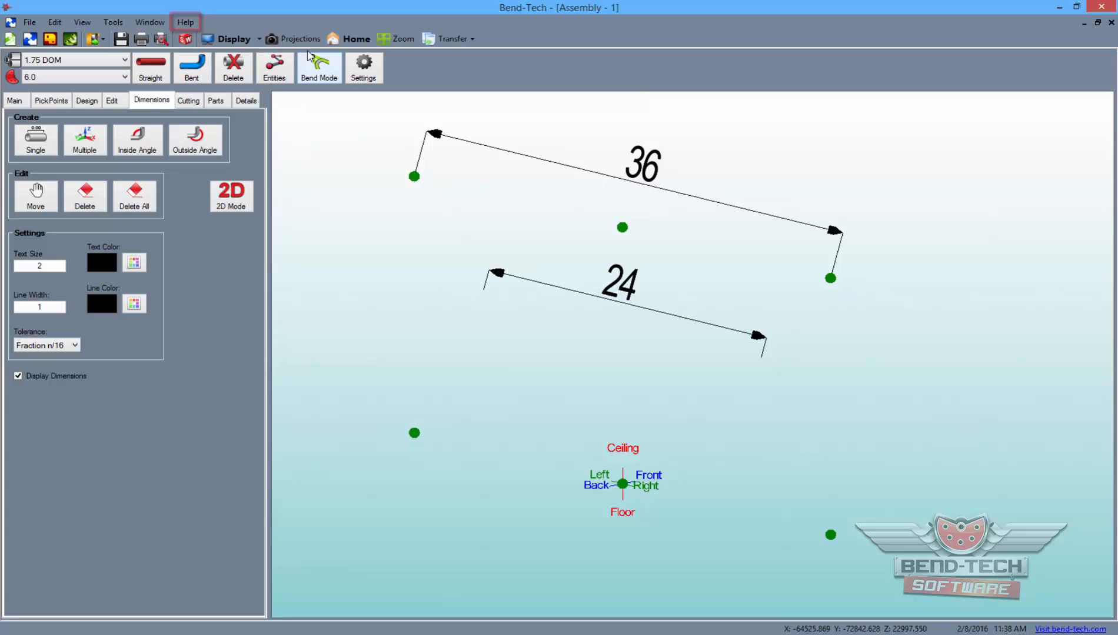
{"action": "left_click", "coordinate": [185, 22]}
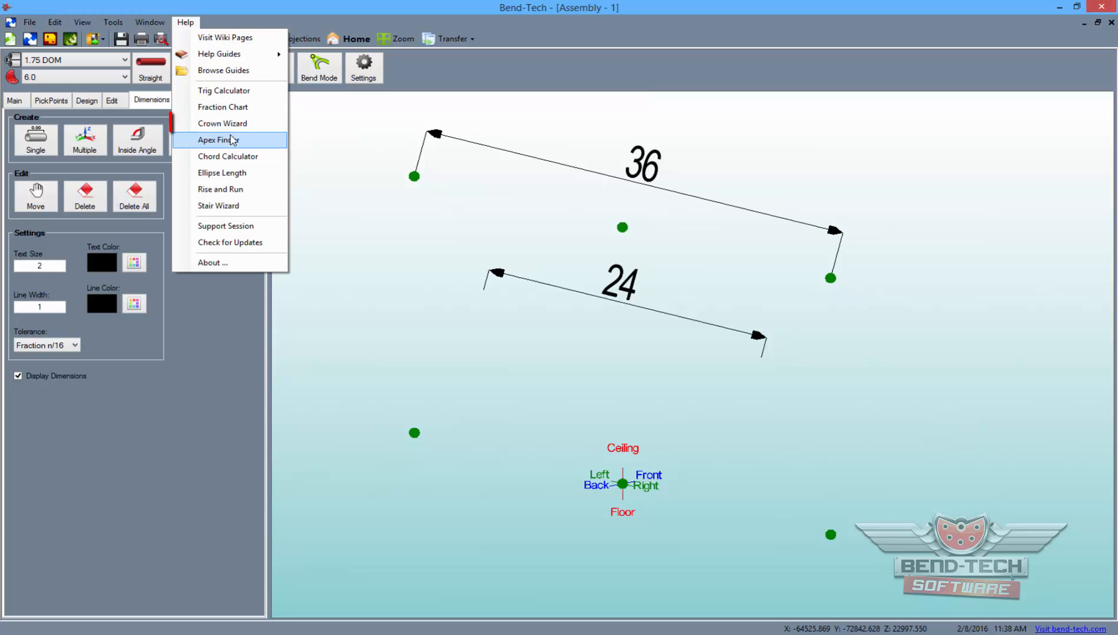
Fill the Crown Wizard with radii 6 and 6, width 24 and height 2.
{"action": "left_click", "coordinate": [221, 123]}
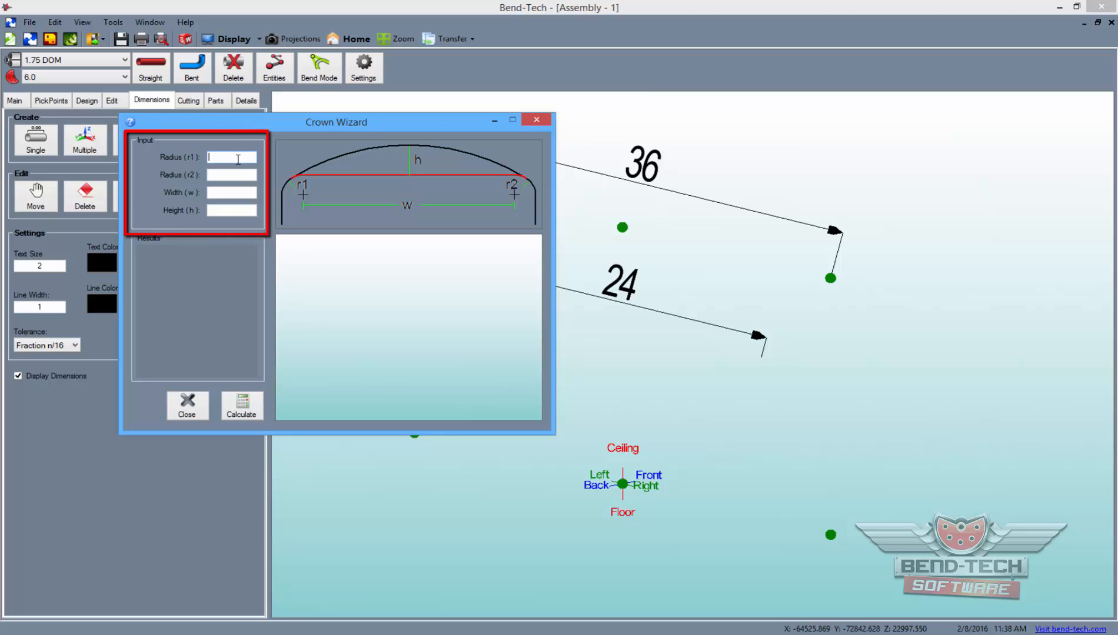
{"action": "type", "text": "6"}
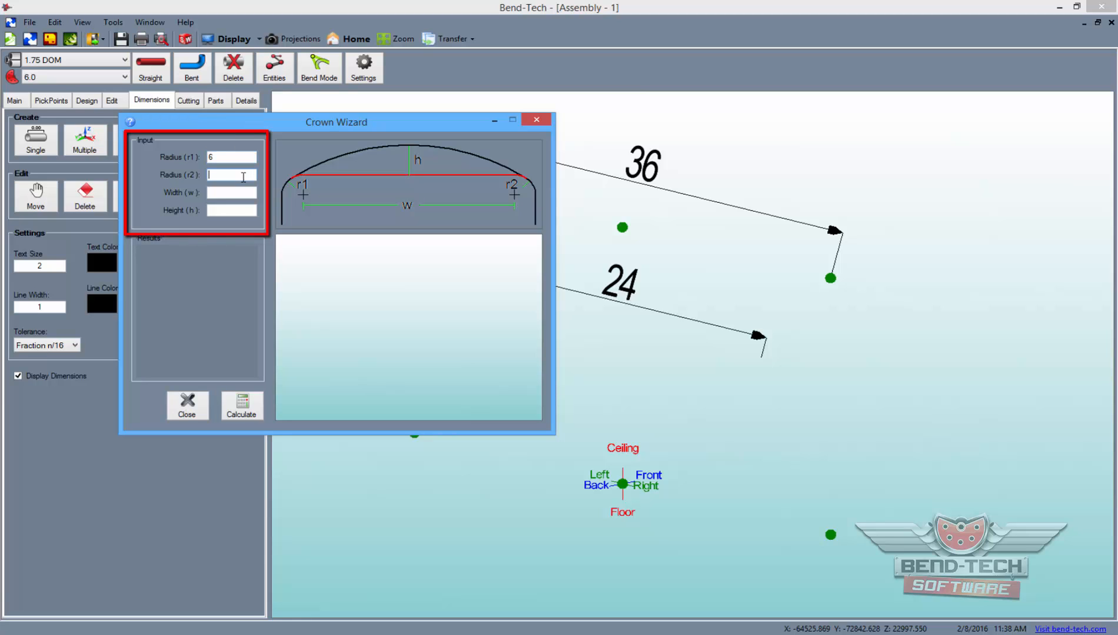
{"action": "type", "text": "6"}
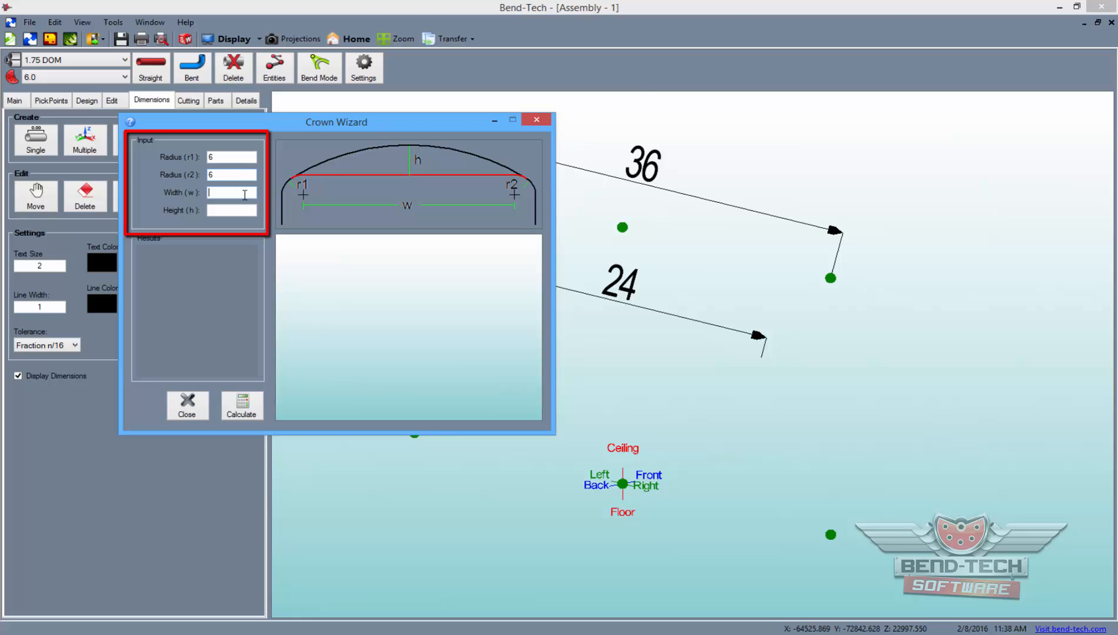
{"action": "type", "text": "24"}
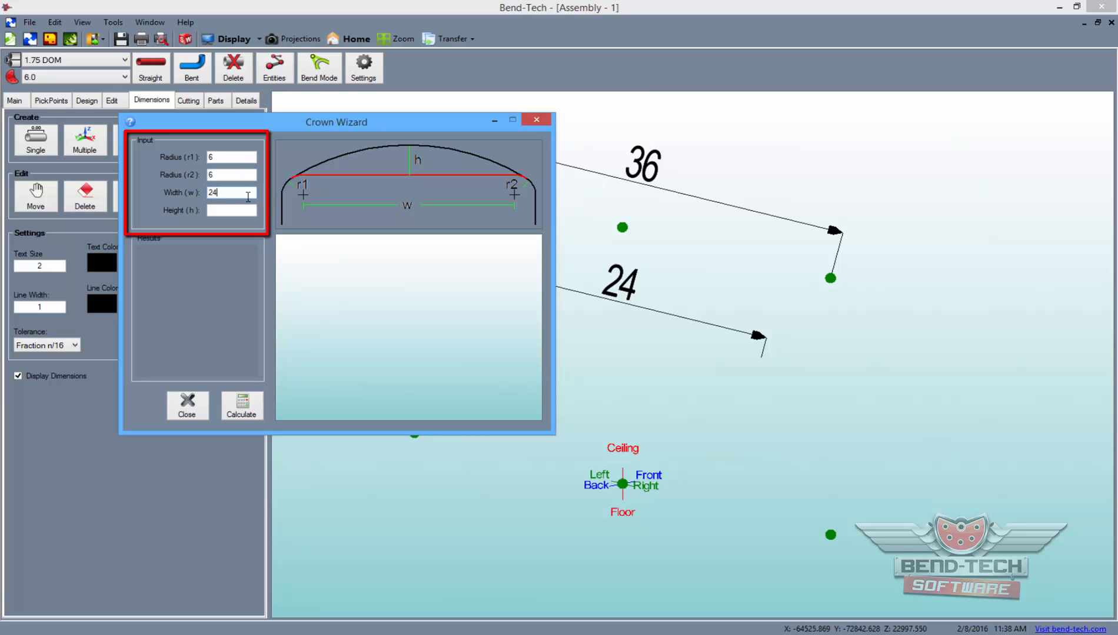
{"action": "left_click", "coordinate": [231, 209]}
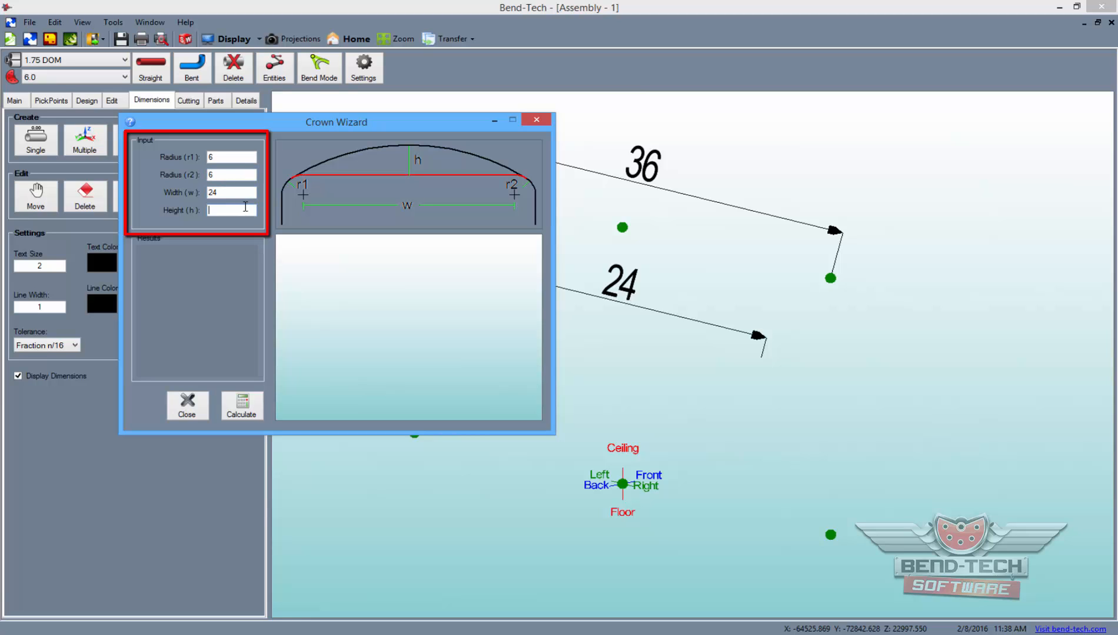
{"action": "type", "text": "2"}
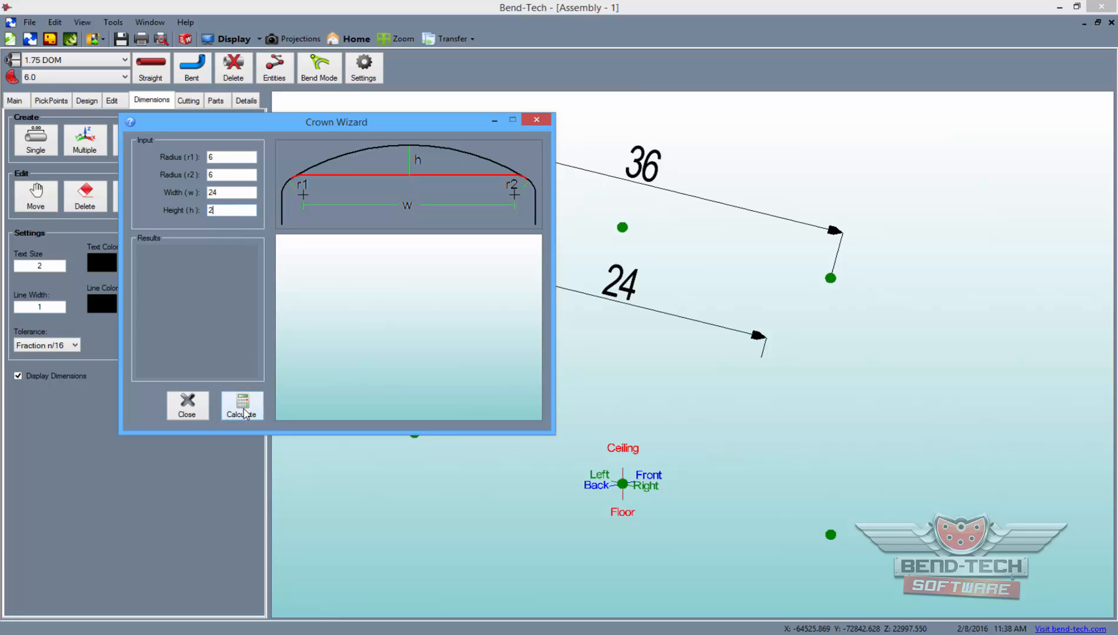
Calculate the crown: main arc radius 43, arc angle 37.849, end angles 71.075, rise 4.457.
{"action": "left_click", "coordinate": [241, 406]}
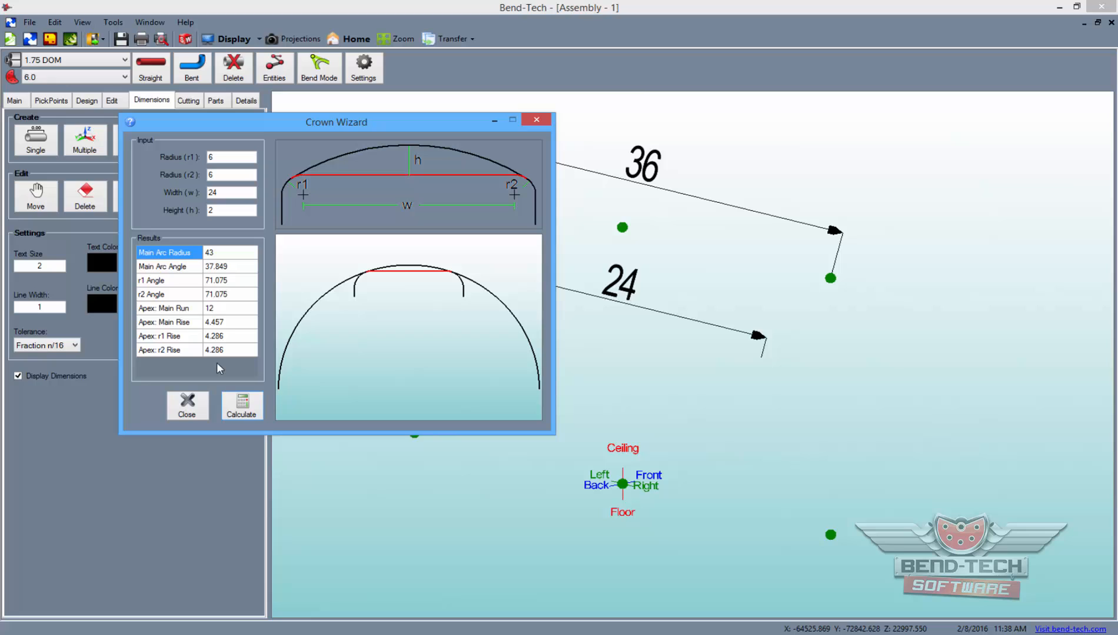
{"action": "left_click", "coordinate": [197, 323]}
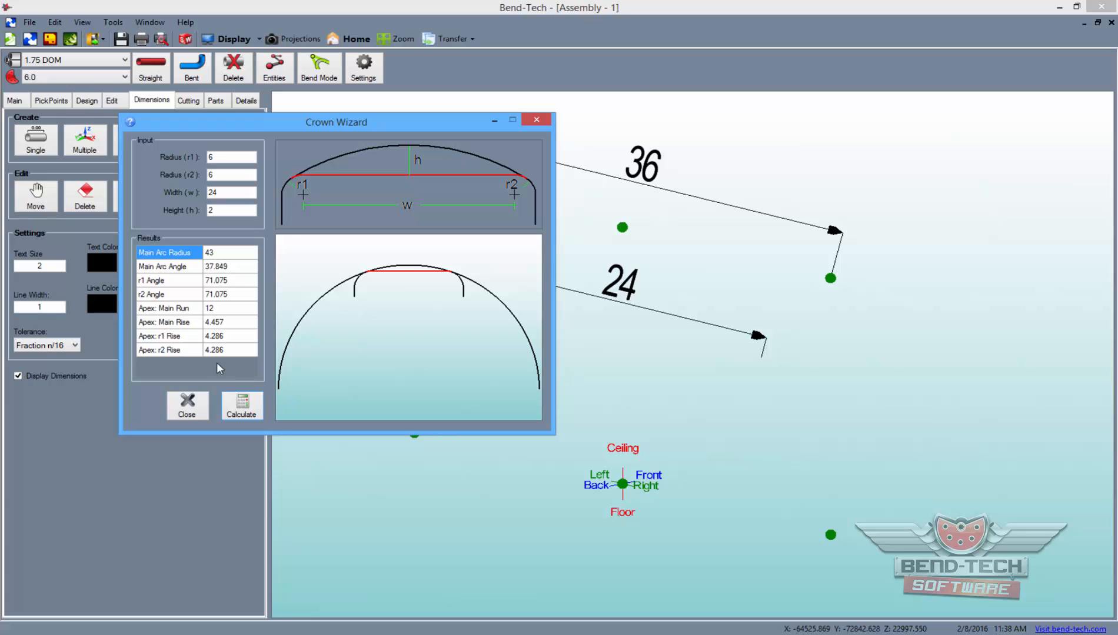
{"action": "left_click", "coordinate": [197, 253]}
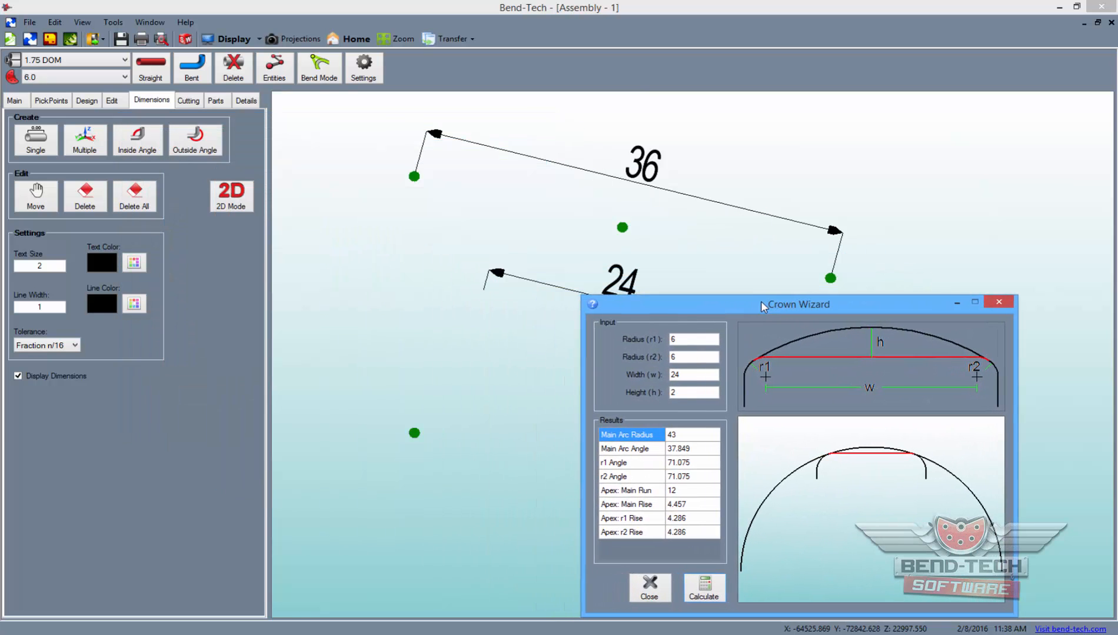
Add a pick point offset -6 in Z from a sketch line endpoint for a tube leg.
{"action": "left_click", "coordinate": [84, 197]}
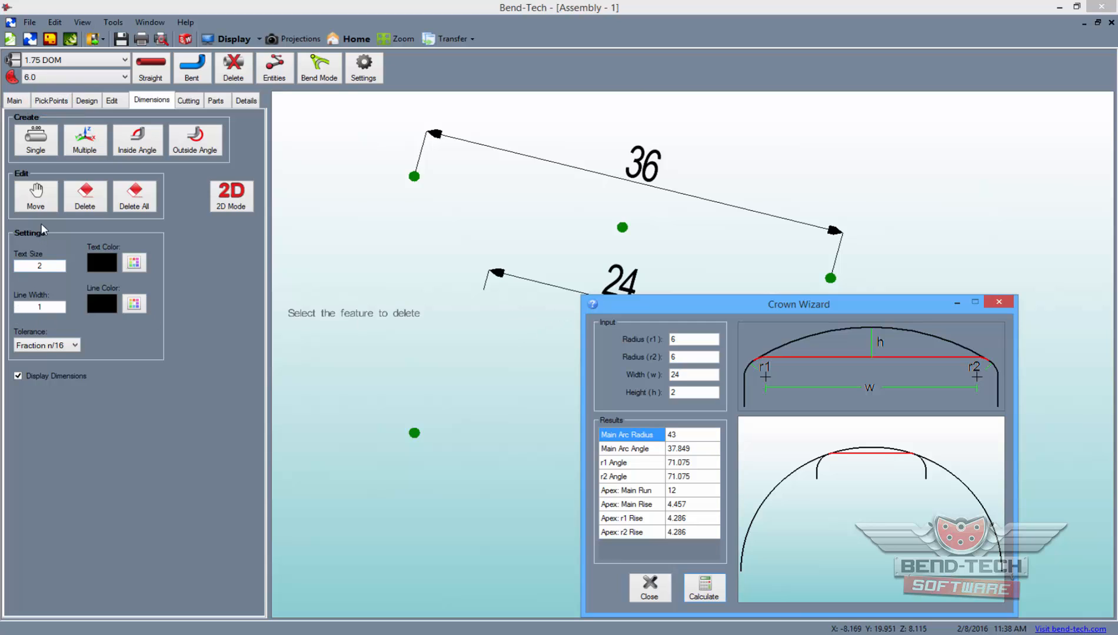
{"action": "left_click", "coordinate": [51, 100]}
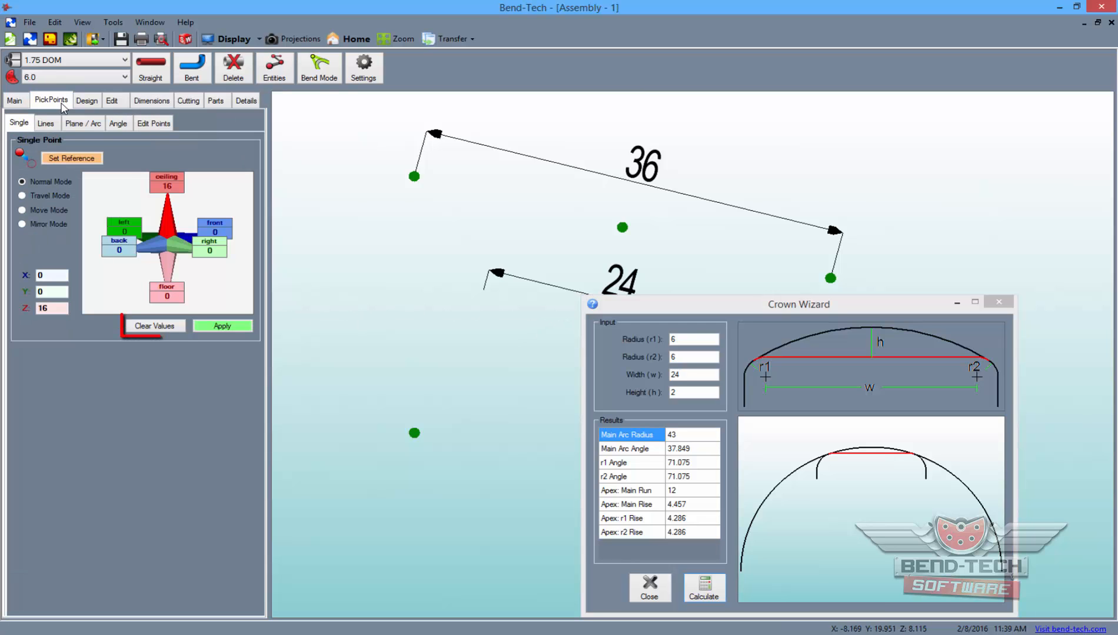
{"action": "left_click", "coordinate": [154, 326]}
{"action": "type", "text": "-6"}
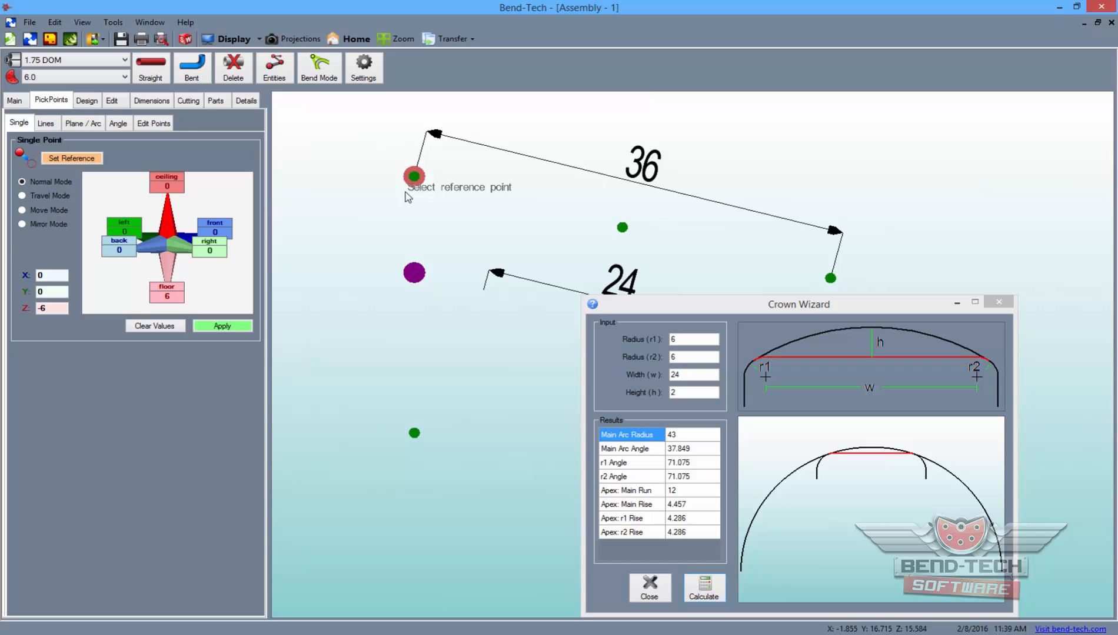
{"action": "left_click", "coordinate": [222, 326]}
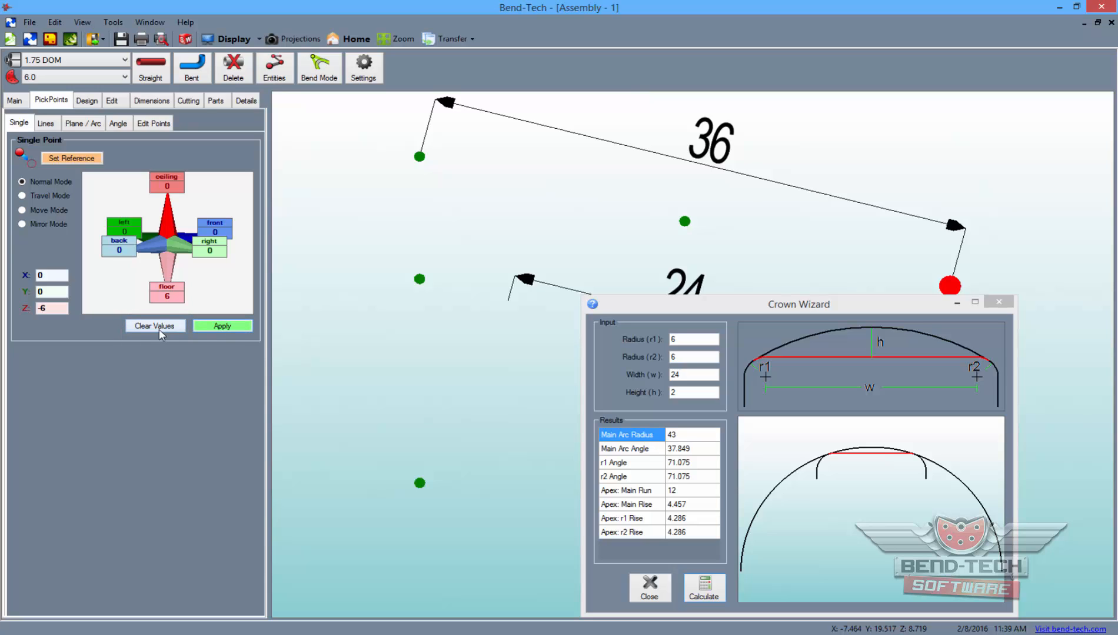
Add pick points 4.286 up at each side and a centred one at the 4.457 main rise.
{"action": "left_click", "coordinate": [154, 325]}
{"action": "type", "text": "4.286"}
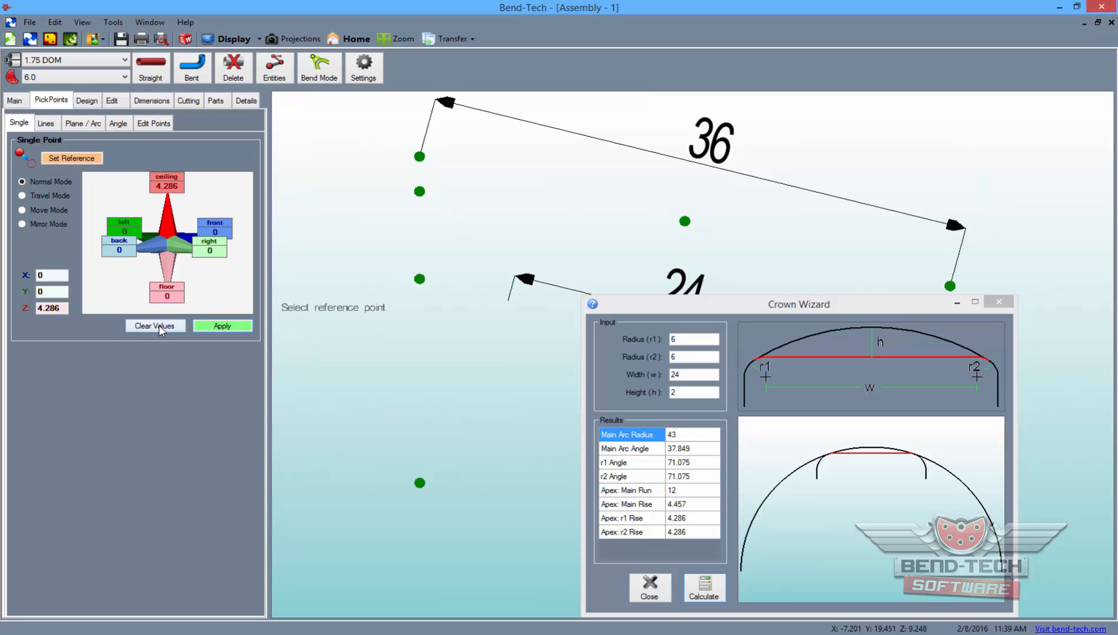
{"action": "left_click", "coordinate": [154, 326]}
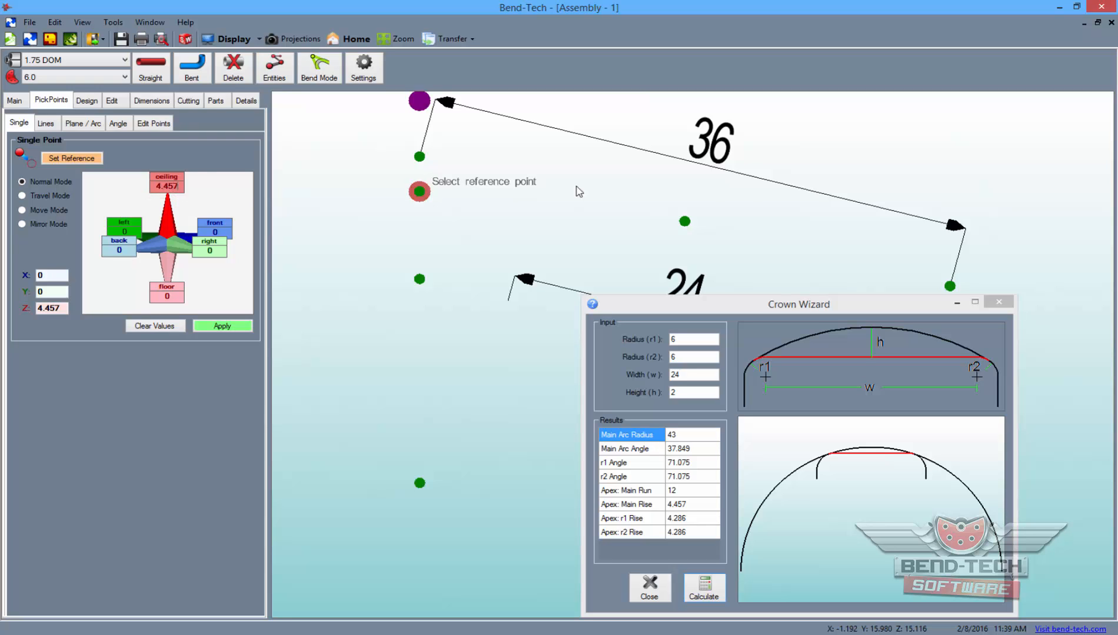
{"action": "left_click", "coordinate": [221, 326]}
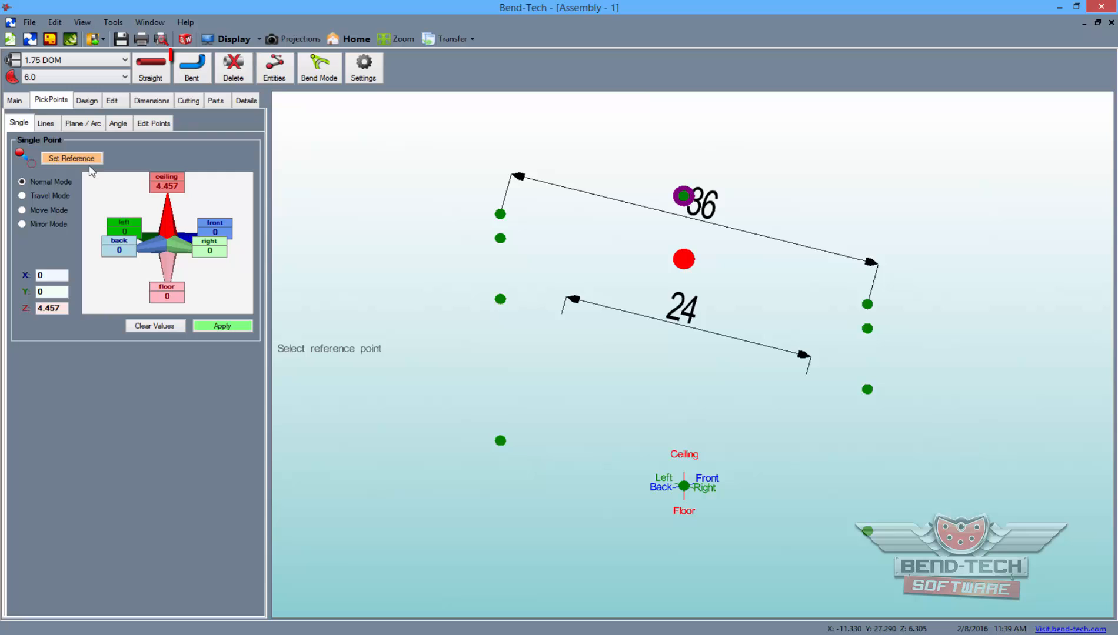
Create a three-bend tube from the lower left point over the crown to the lower right.
{"action": "left_click", "coordinate": [191, 68]}
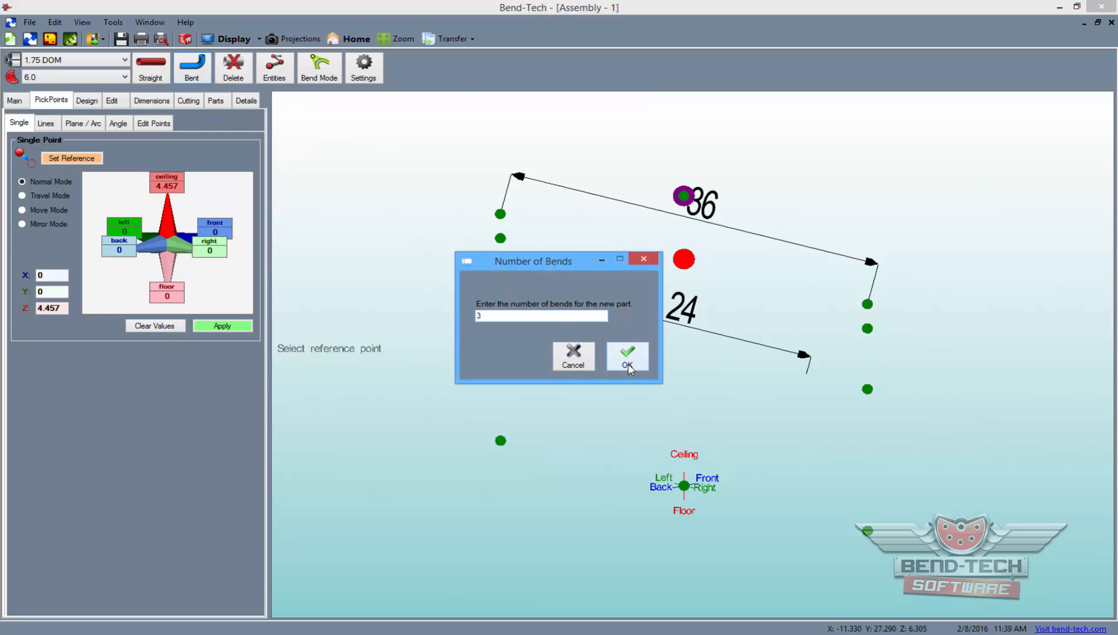
{"action": "left_click", "coordinate": [627, 355]}
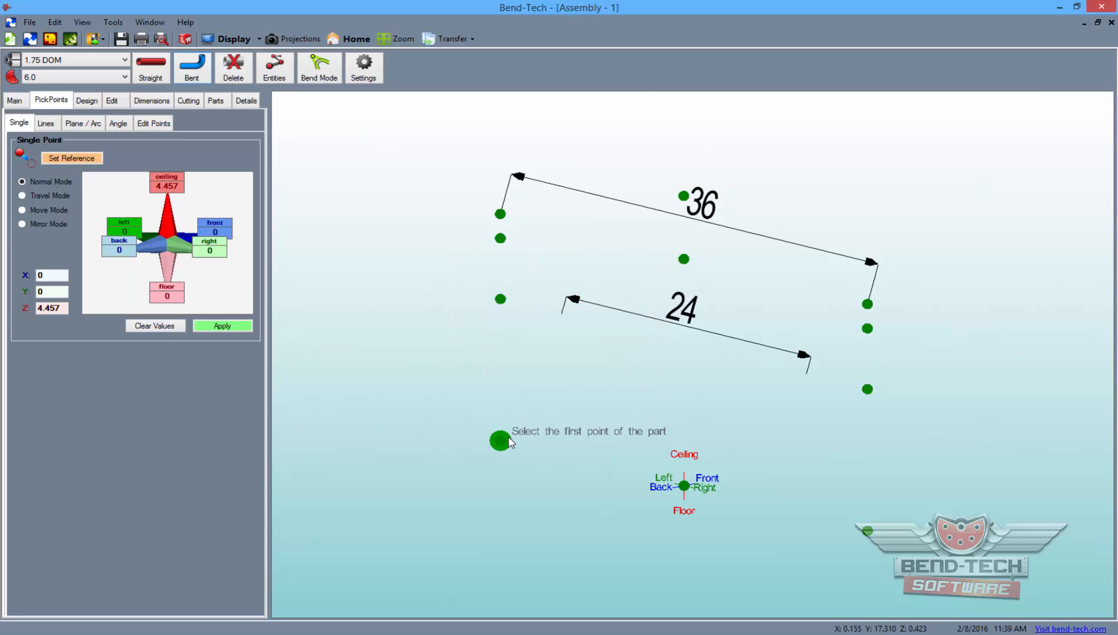
{"action": "left_click", "coordinate": [499, 440]}
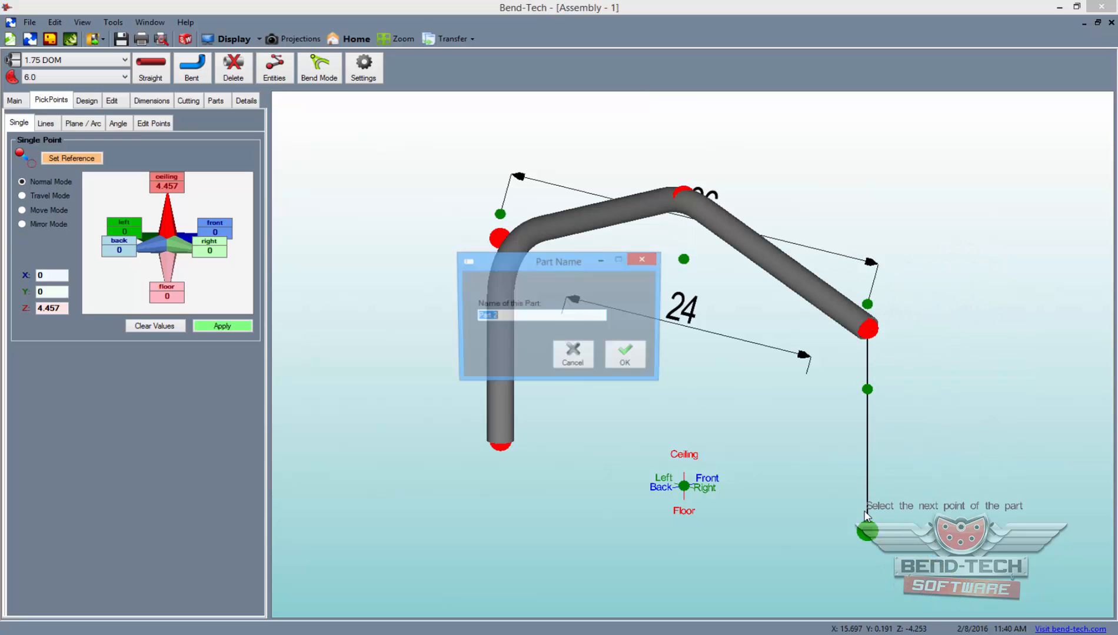
{"action": "left_click", "coordinate": [623, 354]}
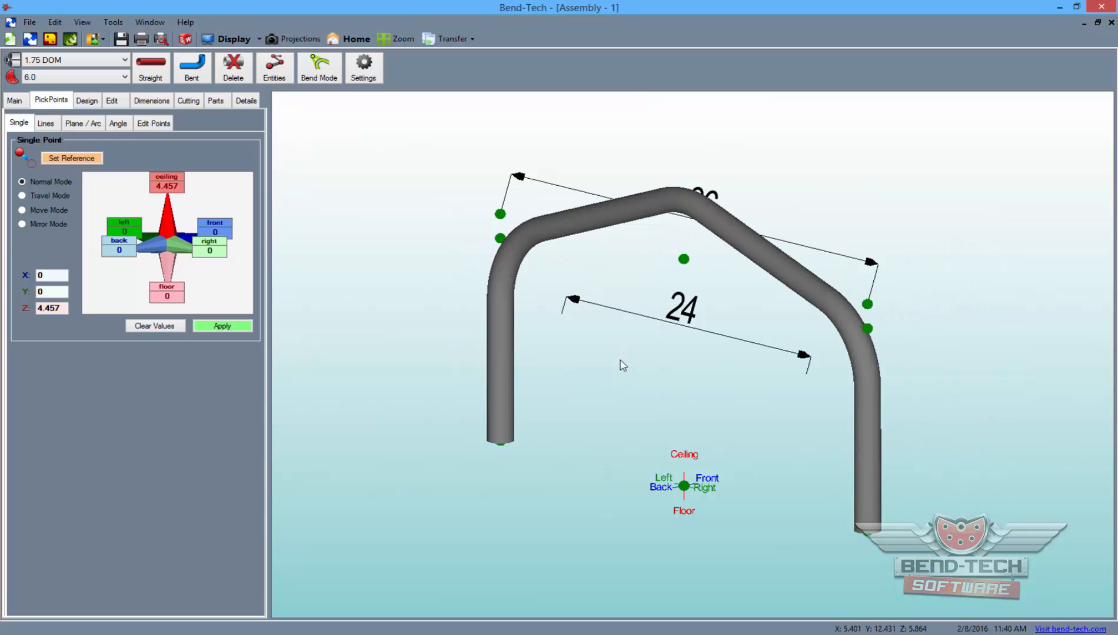
{"action": "mouse_move", "coordinate": [682, 209]}
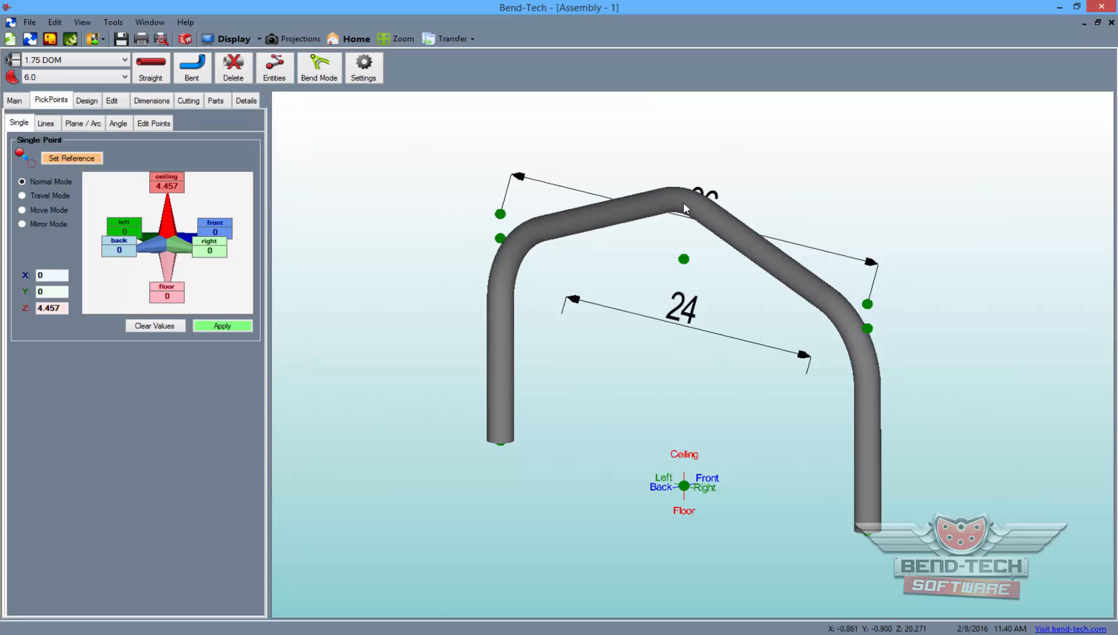
{"action": "mouse_move", "coordinate": [686, 250]}
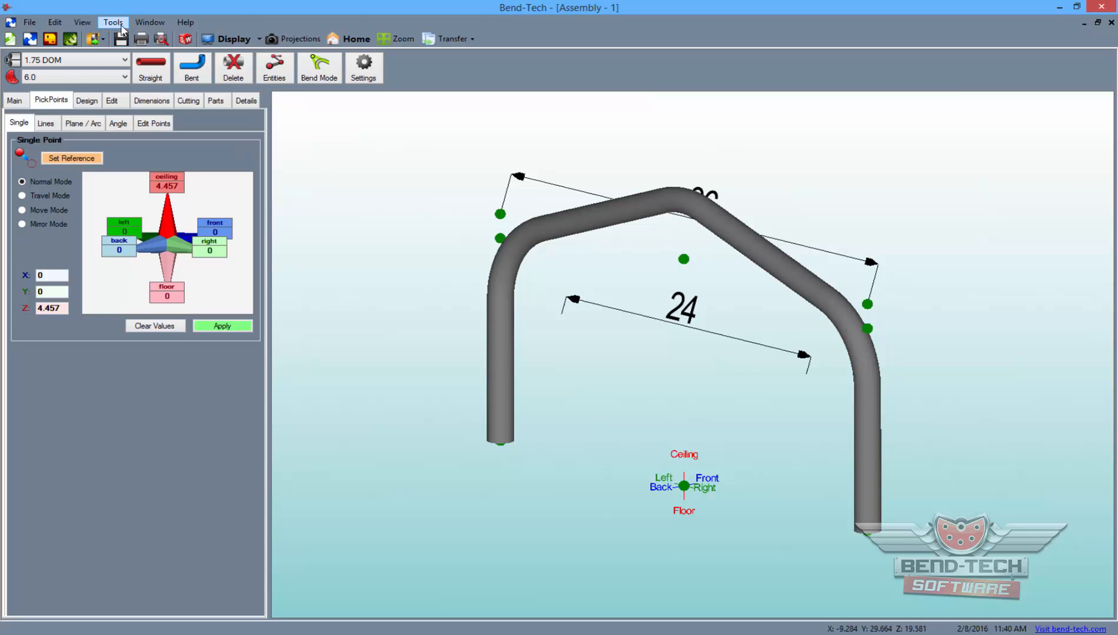
Add a die named CLR 43 with achieved and calibrated CLR 43 to the die library.
{"action": "left_click", "coordinate": [112, 23]}
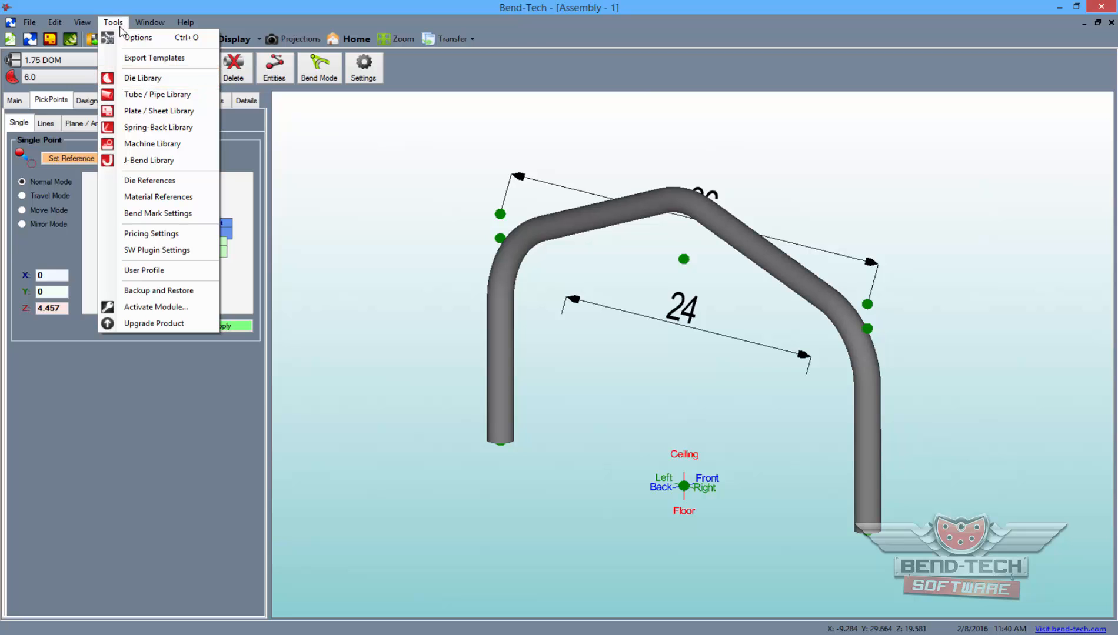
{"action": "left_click", "coordinate": [143, 78]}
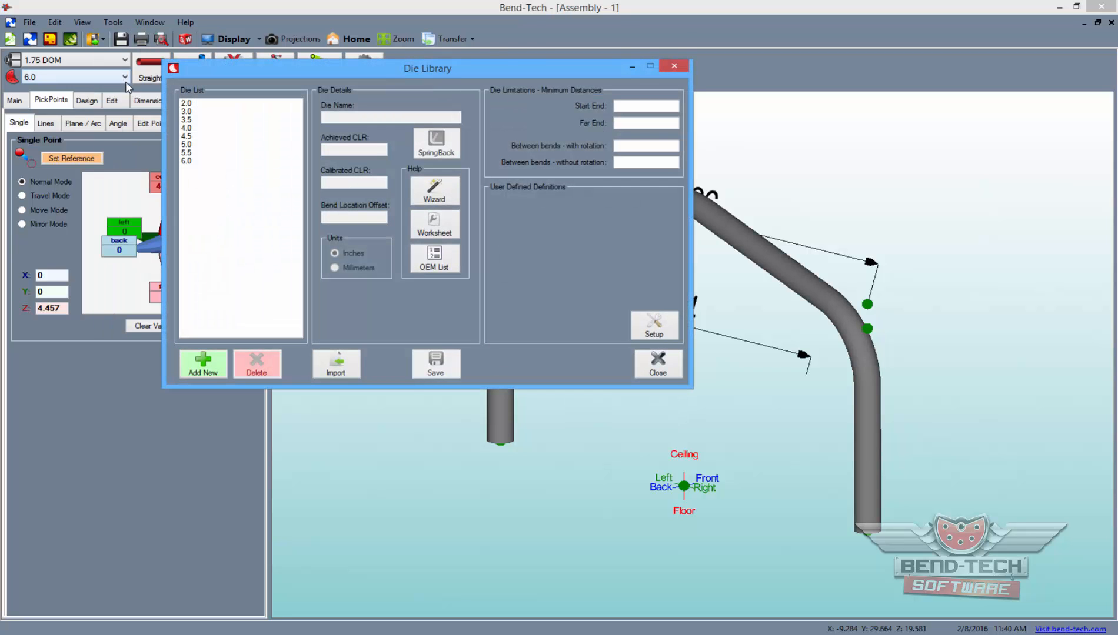
{"action": "left_click", "coordinate": [203, 365]}
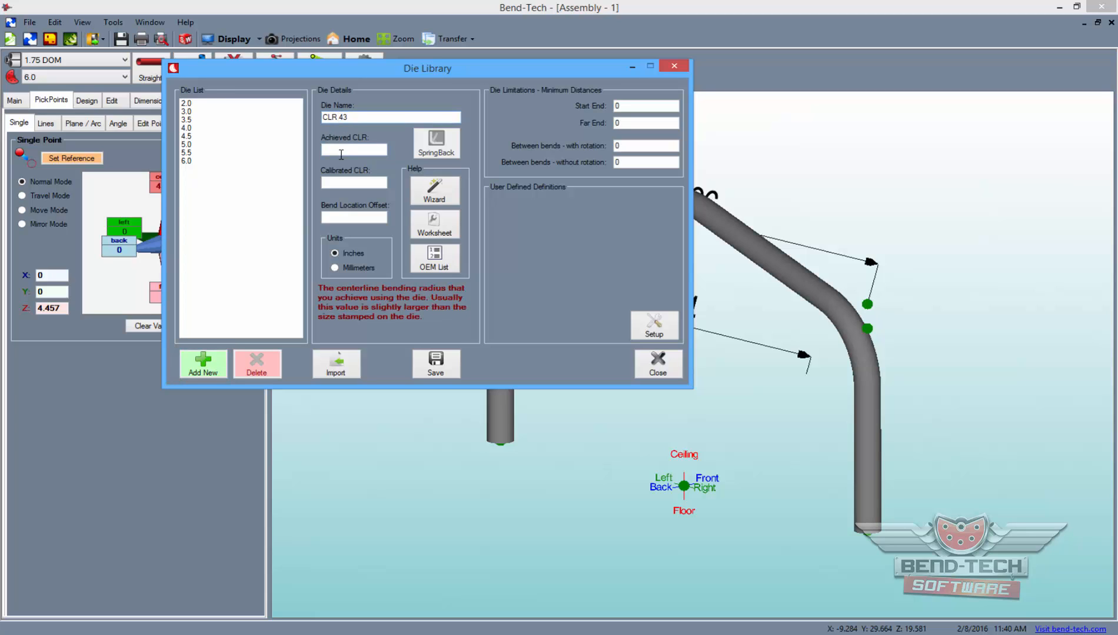
{"action": "type", "text": "43"}
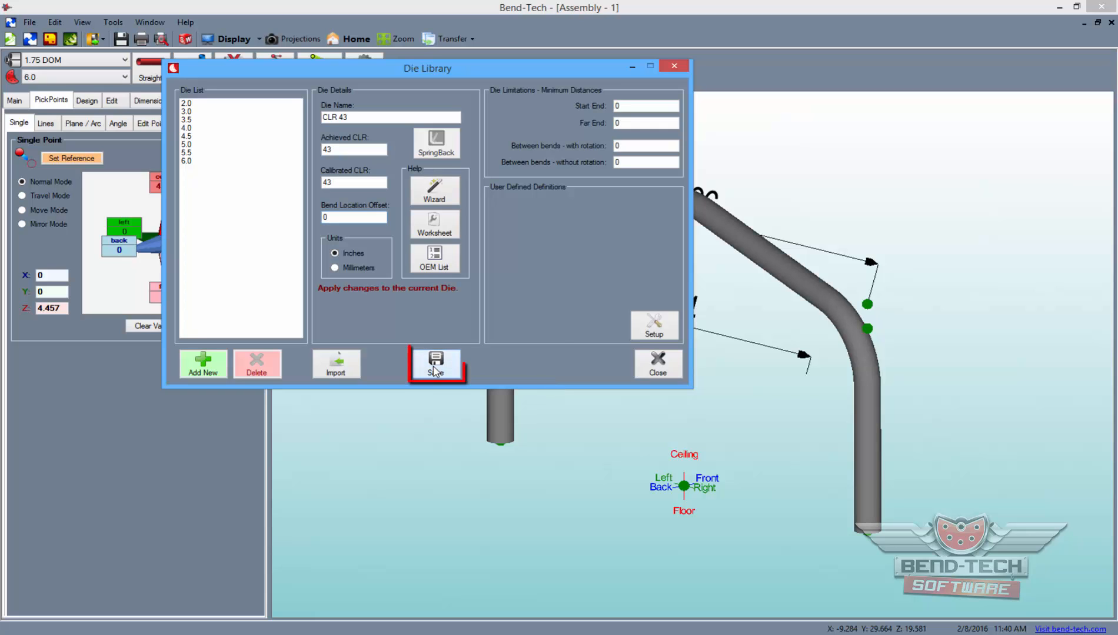
{"action": "left_click", "coordinate": [436, 364]}
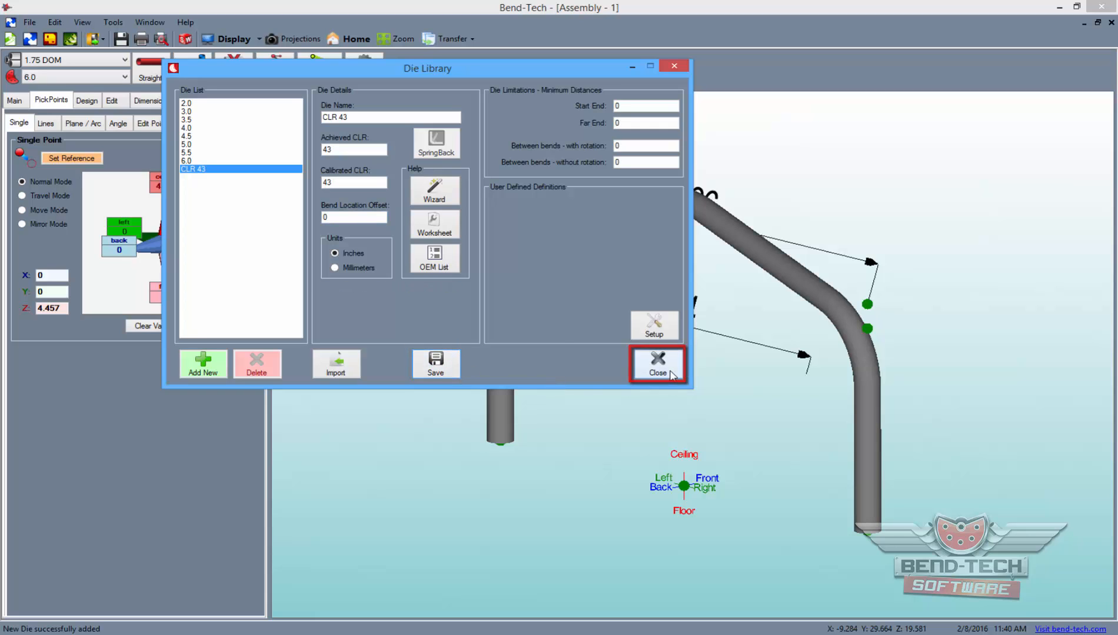
{"action": "left_click", "coordinate": [656, 365]}
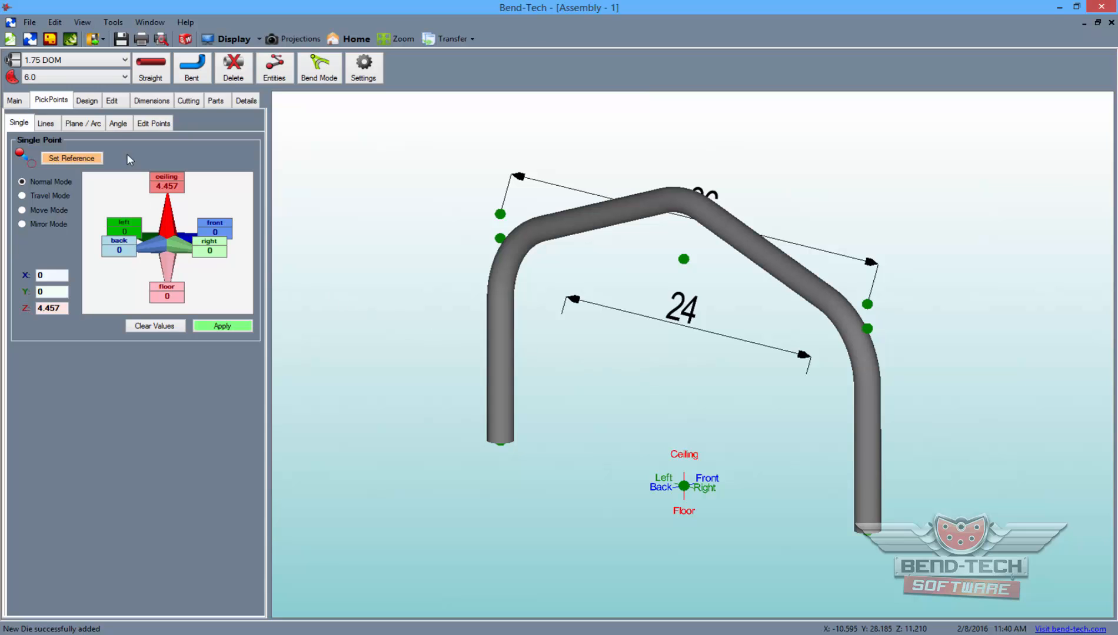
Assign the CLR 43 die to the middle bend via Single Bend CLR Change under Misc.
{"action": "left_click", "coordinate": [112, 100]}
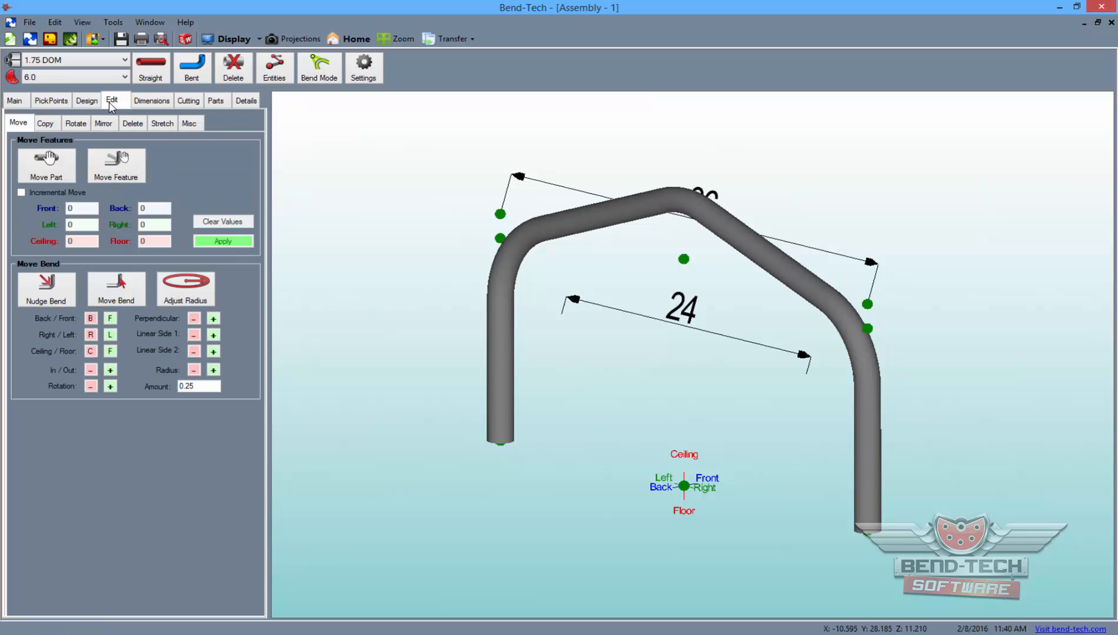
{"action": "left_click", "coordinate": [190, 124]}
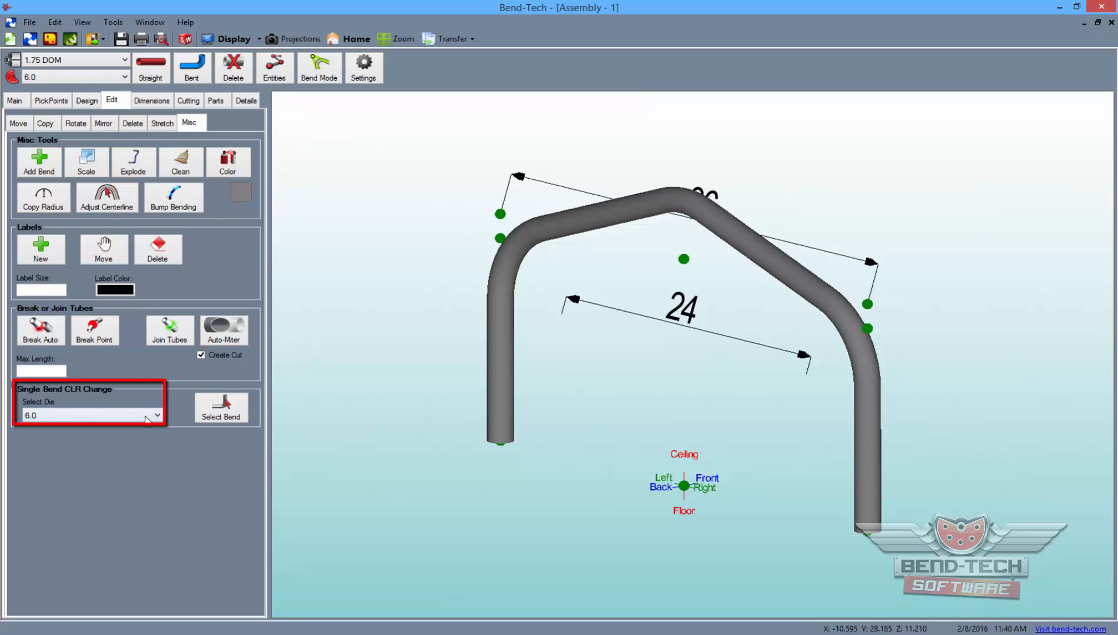
{"action": "left_click", "coordinate": [91, 415]}
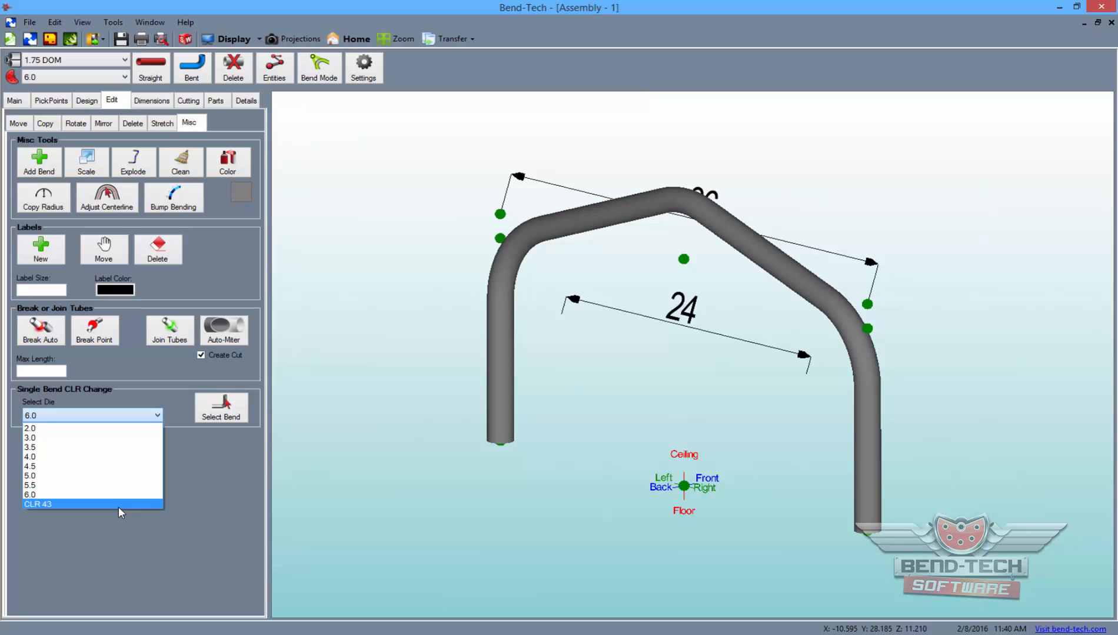
{"action": "left_click", "coordinate": [39, 504]}
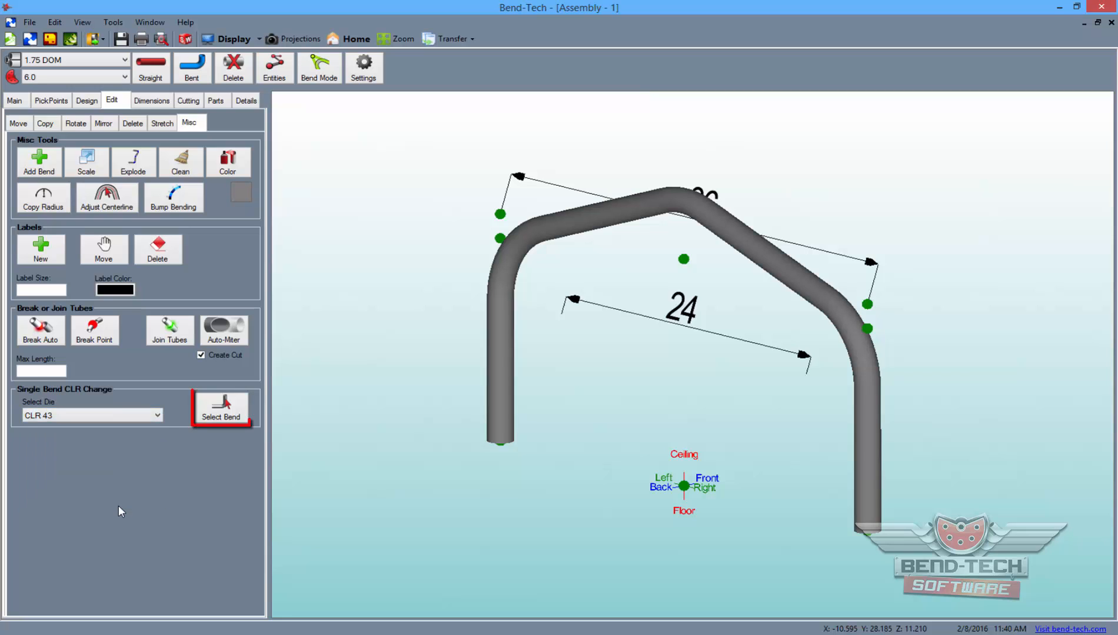
{"action": "left_click", "coordinate": [221, 409]}
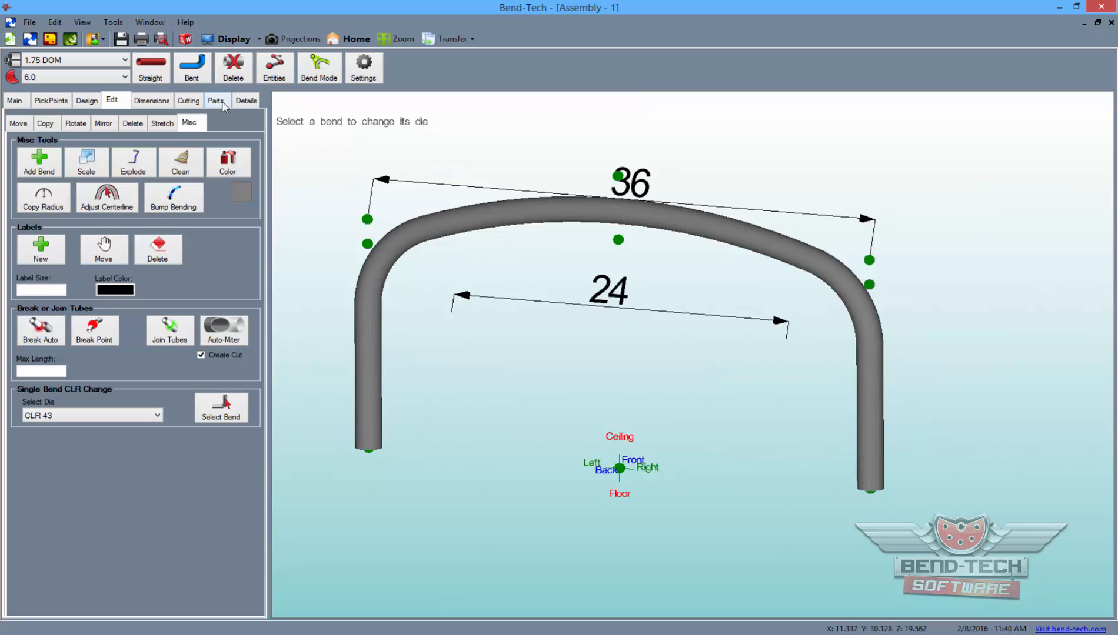
Transfer Part 2 from the Parts list into a Custom 3D Part with cut length 63.3.
{"action": "left_click", "coordinate": [215, 100]}
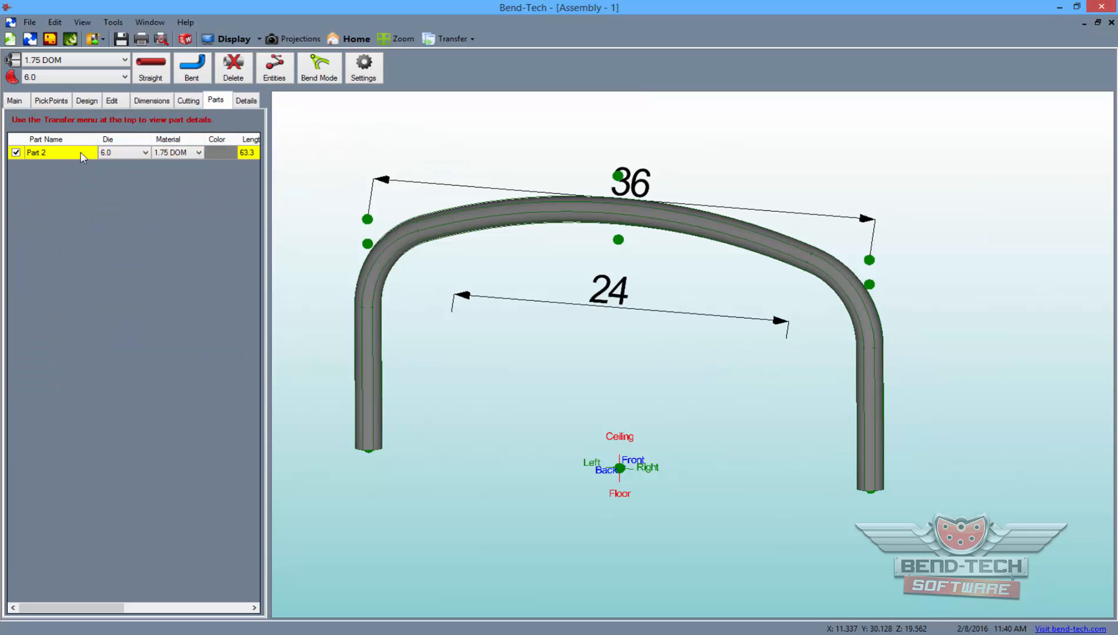
{"action": "left_click", "coordinate": [451, 39]}
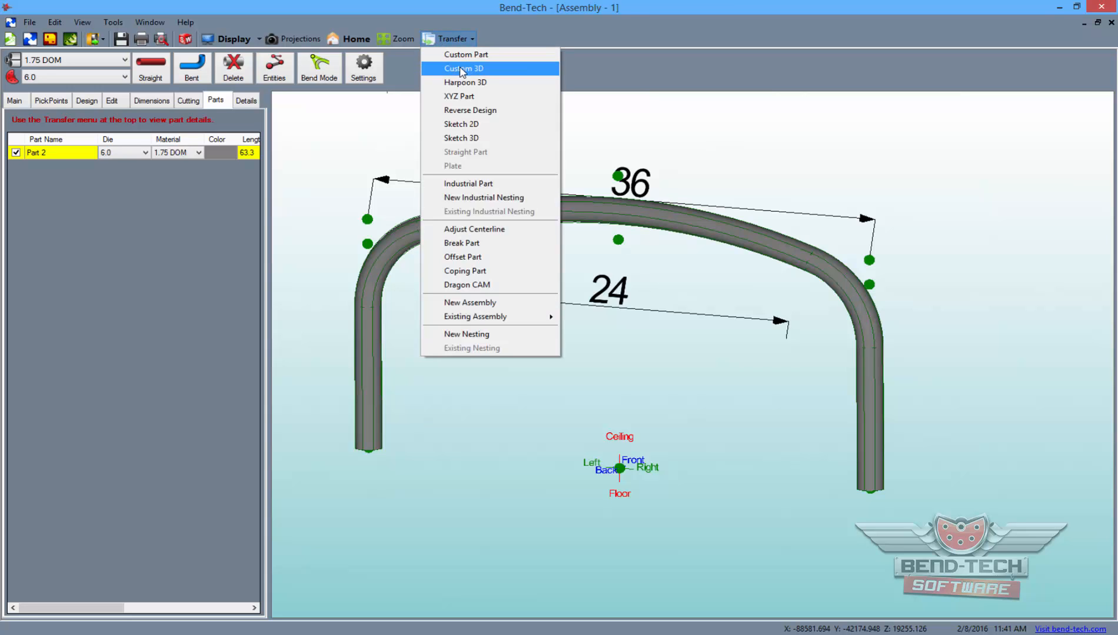
{"action": "left_click", "coordinate": [462, 68]}
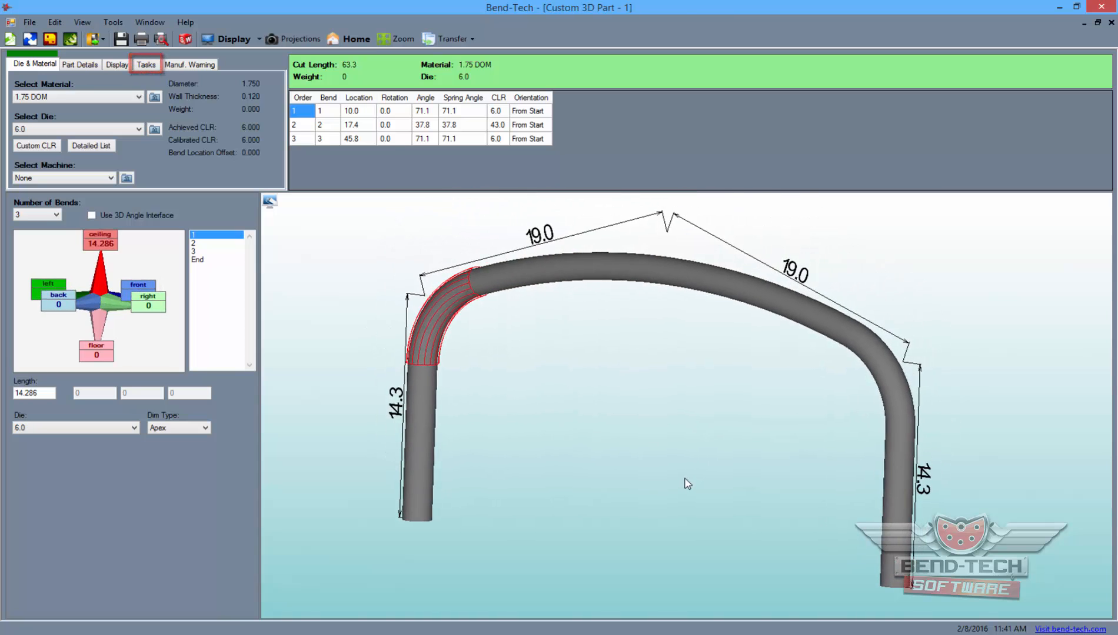
Show the Flat Layout with Start of Bend dimensions ticked for both Right and Left models.
{"action": "left_click", "coordinate": [146, 65]}
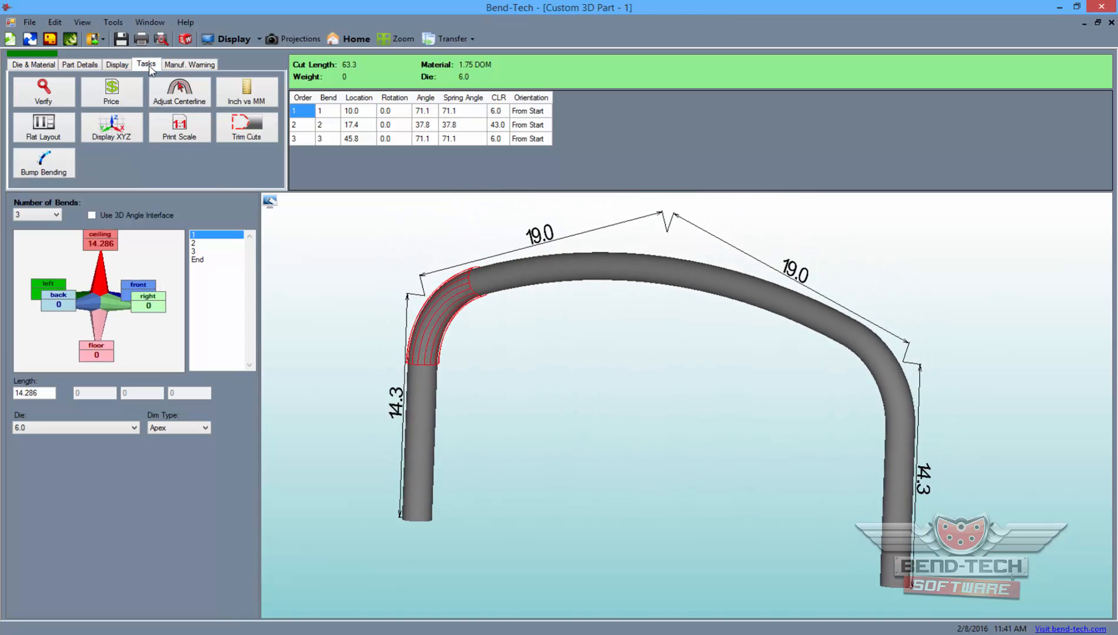
{"action": "left_click", "coordinate": [43, 127]}
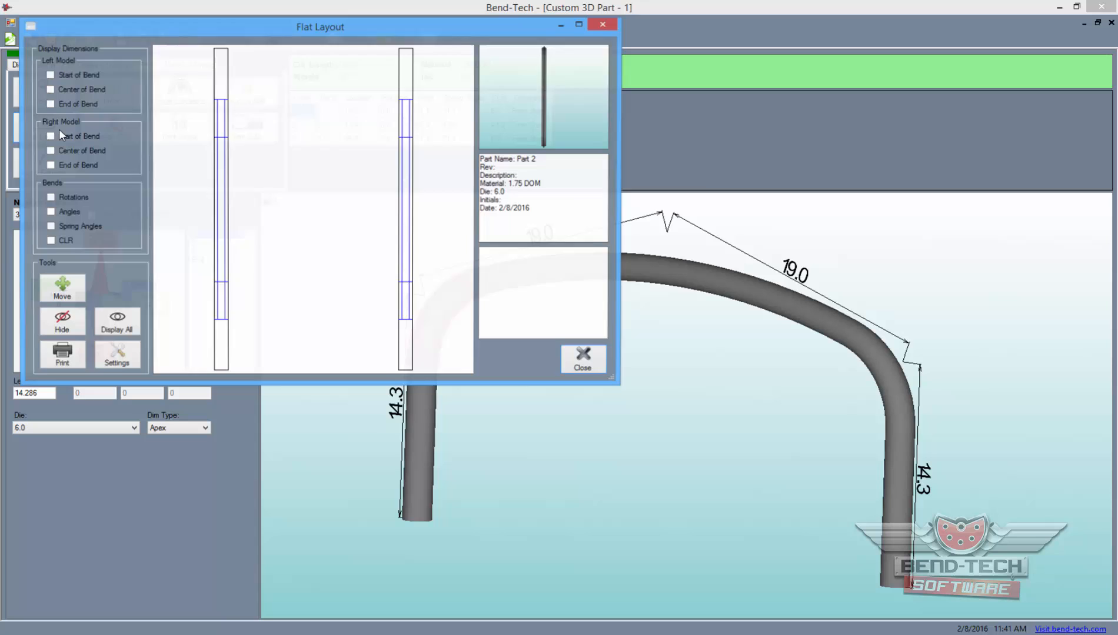
{"action": "left_click", "coordinate": [50, 136]}
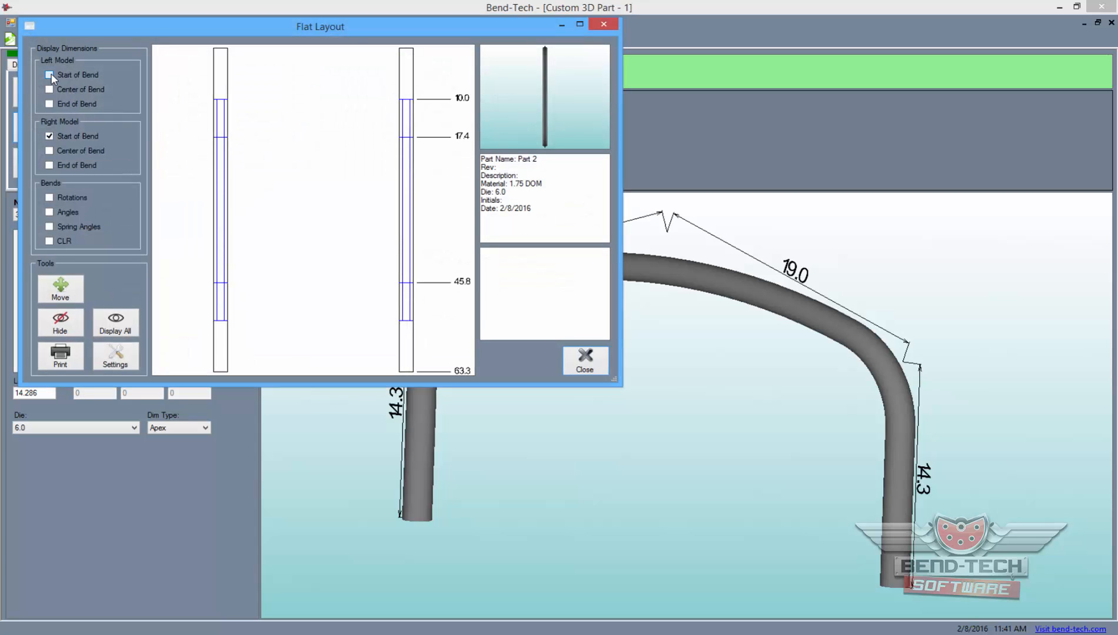
{"action": "left_click", "coordinate": [49, 76]}
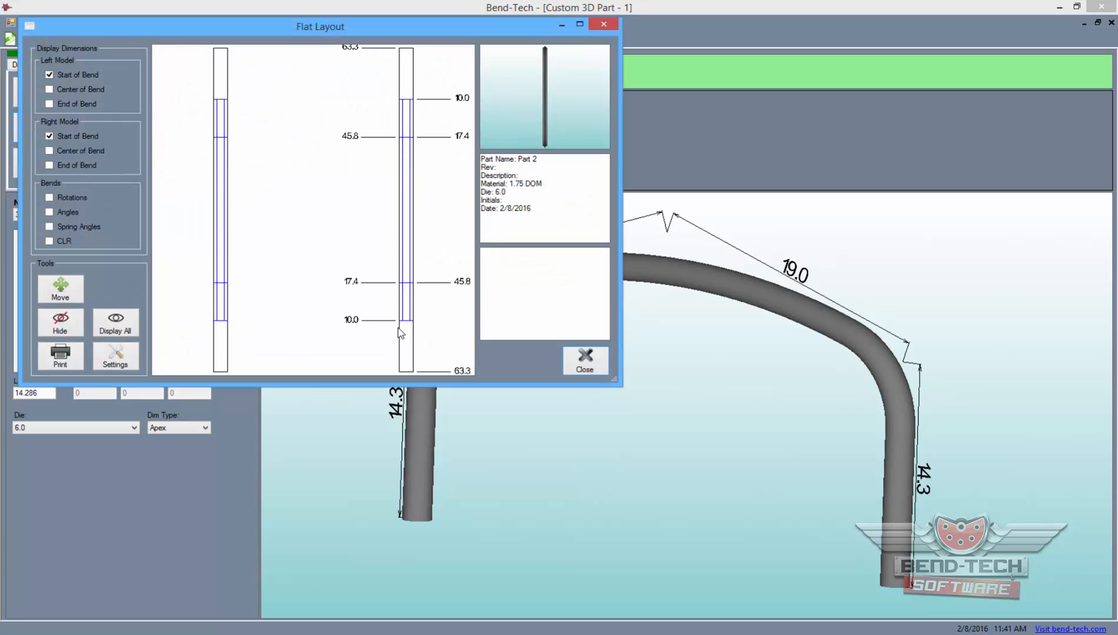